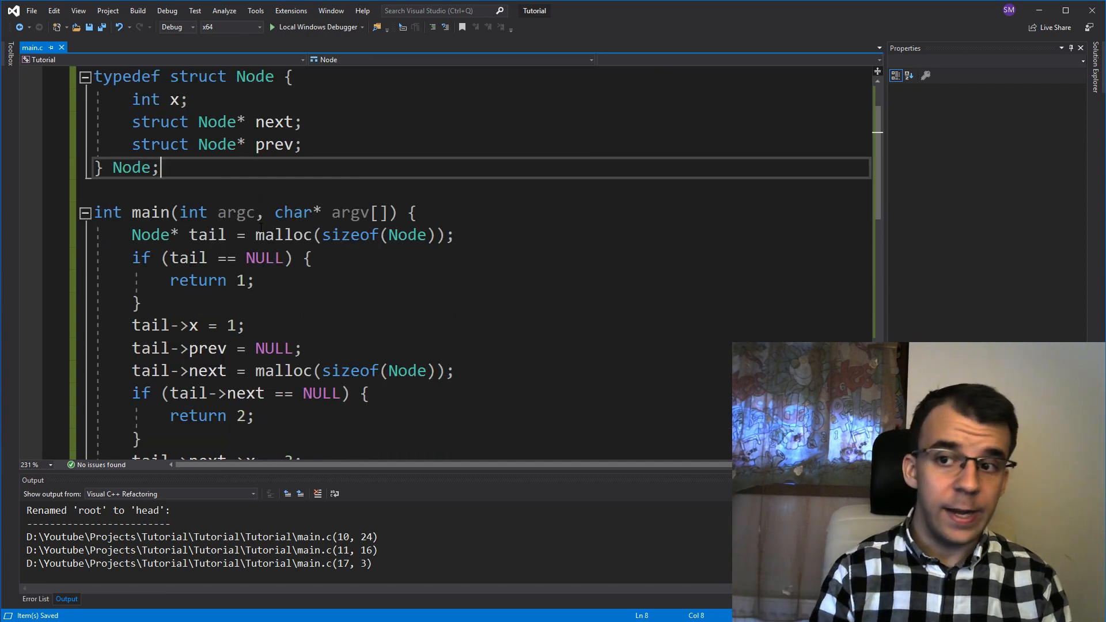
Write void deallocate(Node** tail, Node** head) { above main
{"action": "type", "text": "void dell"}
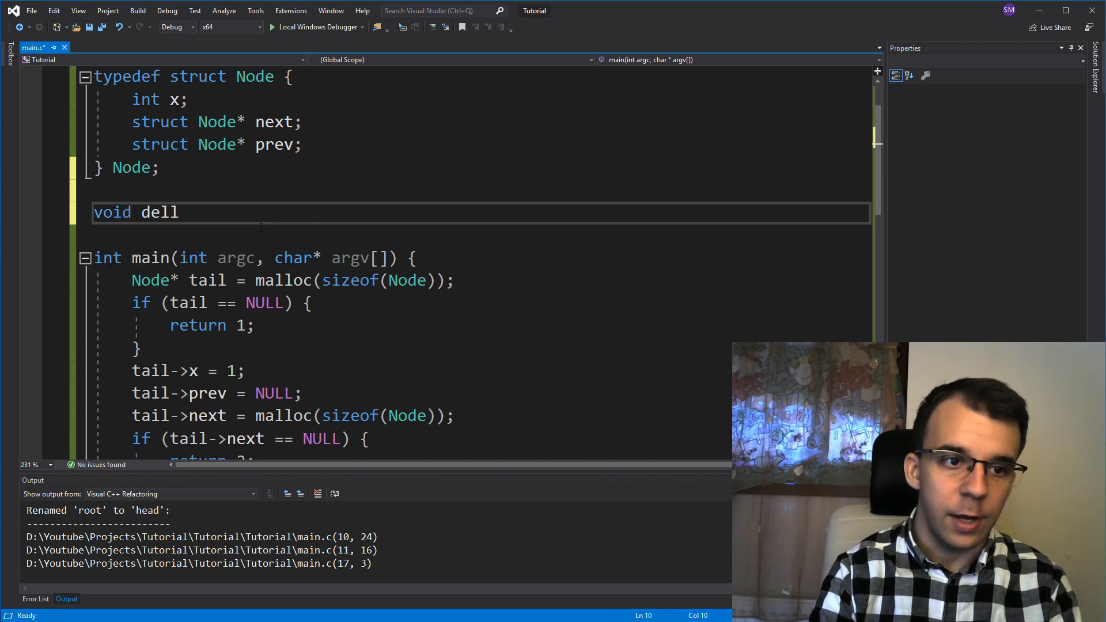
{"action": "type", "text": "eallocate("}
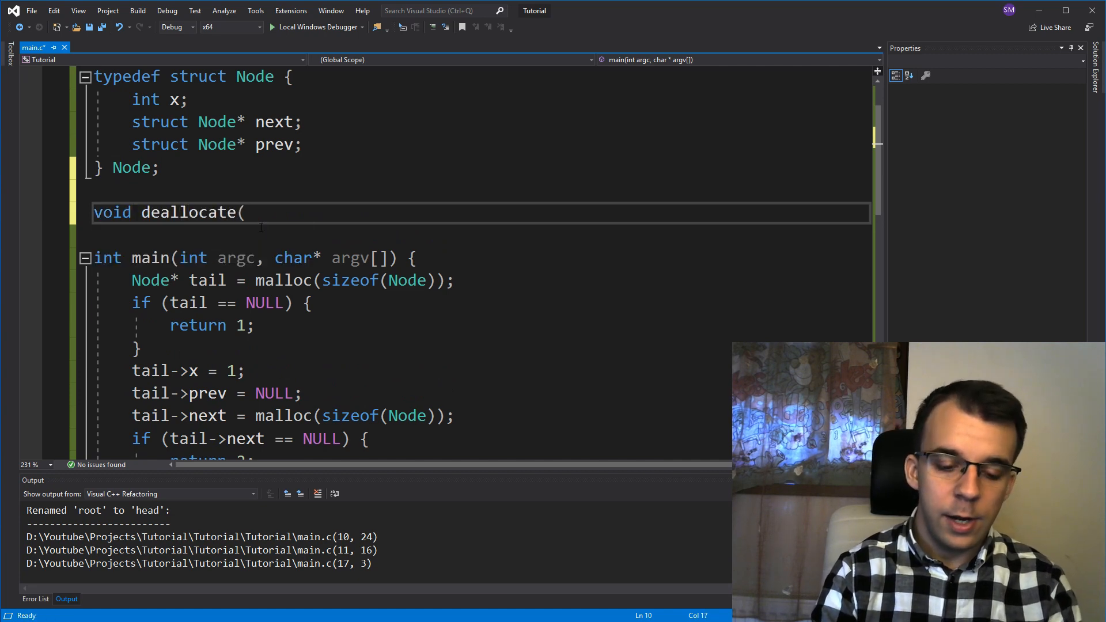
{"action": "type", "text": "Node"}
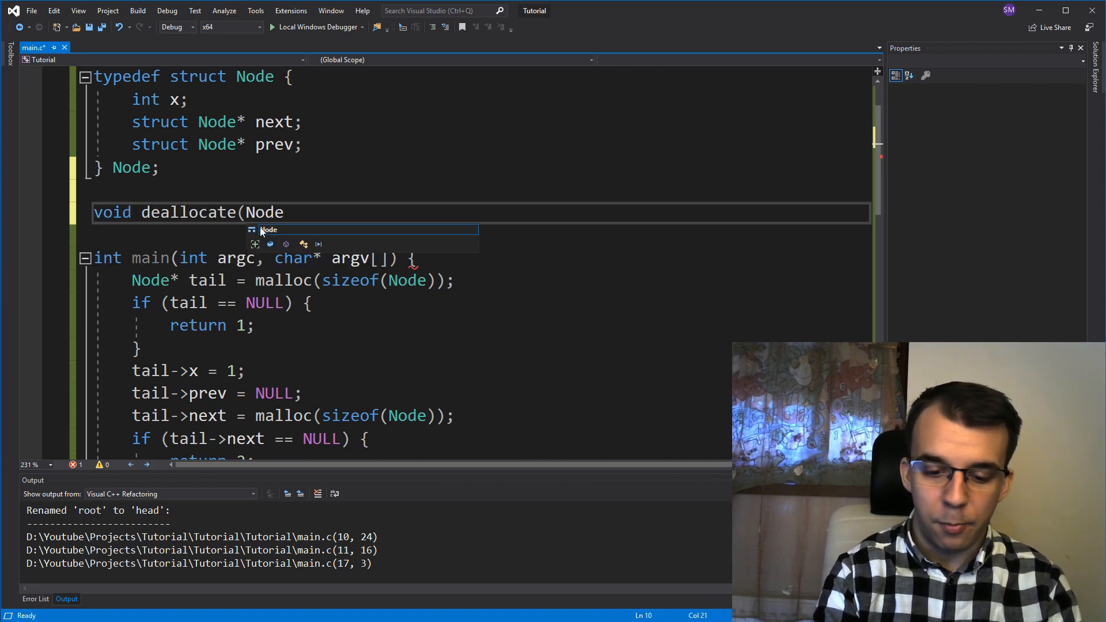
{"action": "type", "text": "** tail,"}
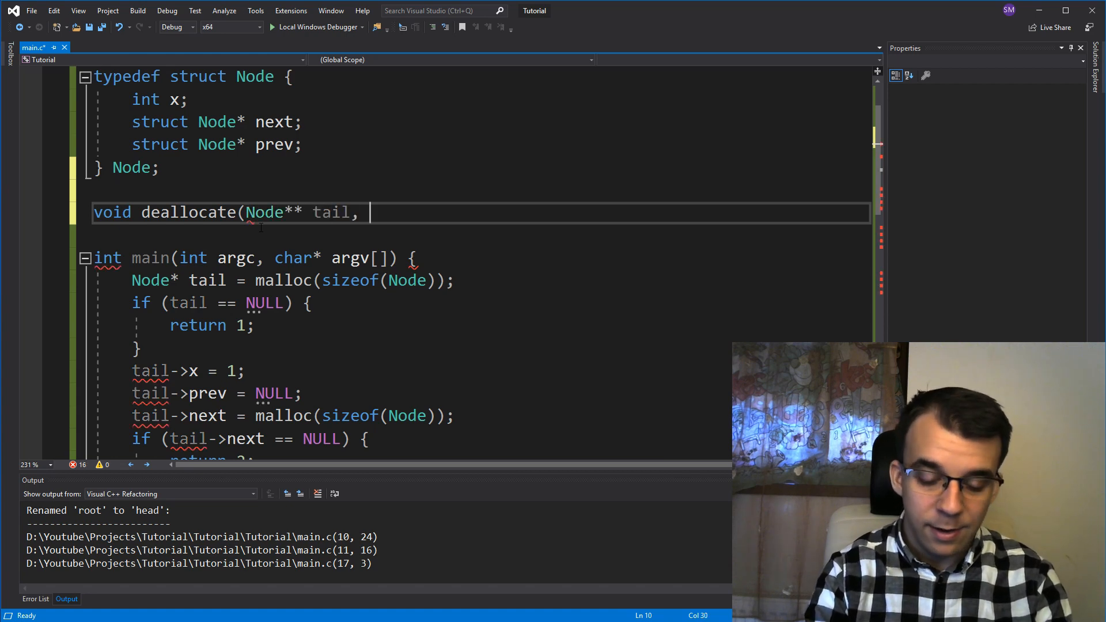
{"action": "type", "text": "Node**"}
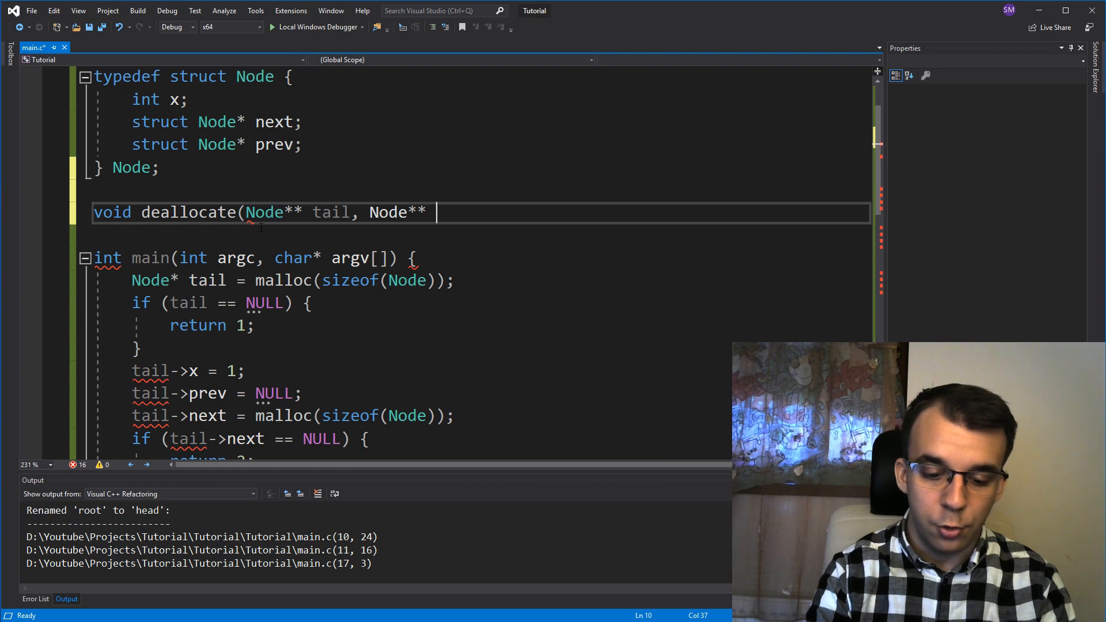
{"action": "type", "text": "head) {"}
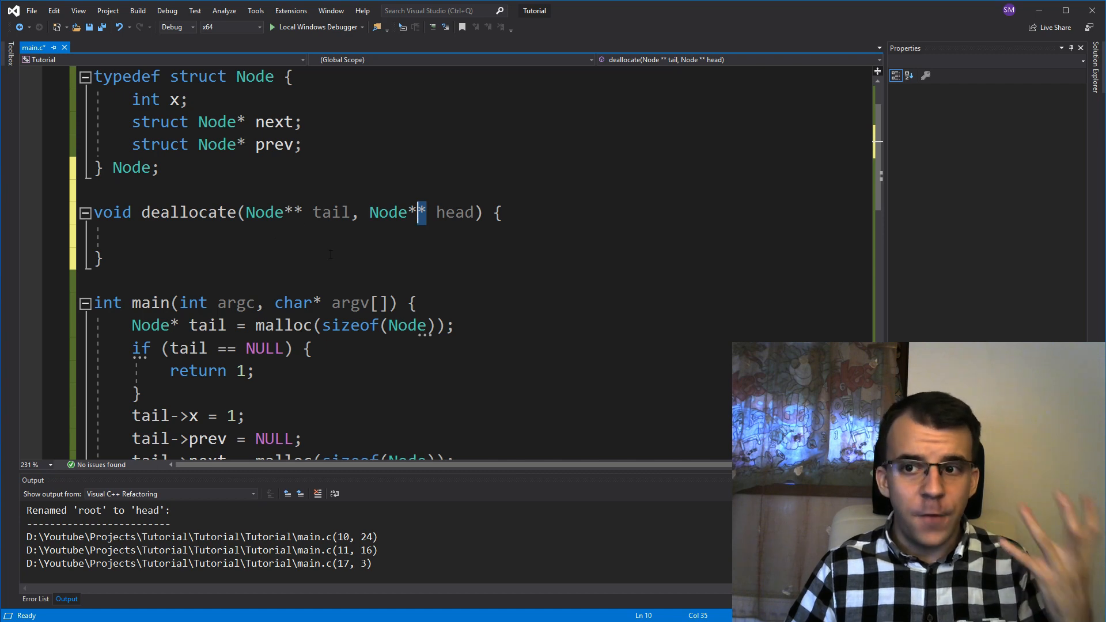
Double-click the ** on the head parameter to highlight the double pointer
{"action": "double_click", "coordinate": [331, 213]}
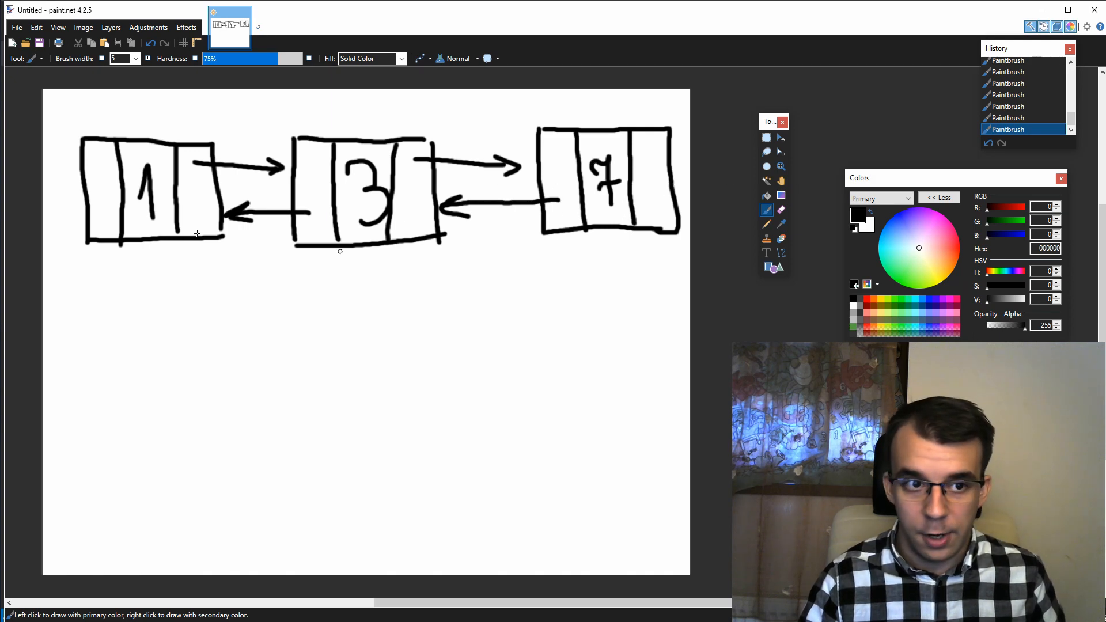
{"action": "mouse_move", "coordinate": [117, 213]}
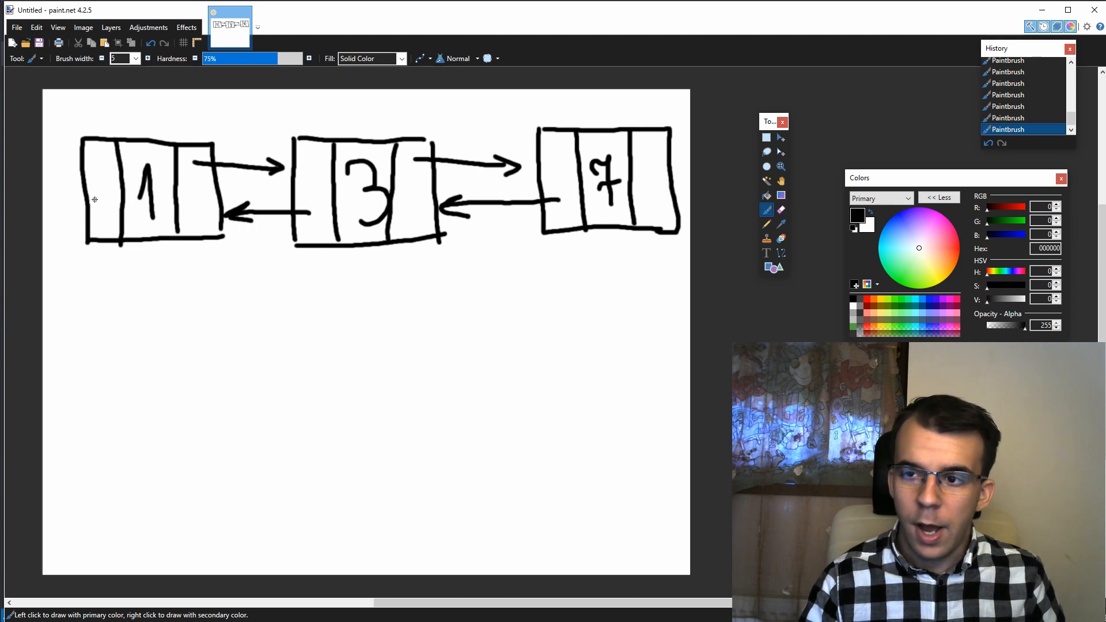
{"action": "mouse_move", "coordinate": [95, 233]}
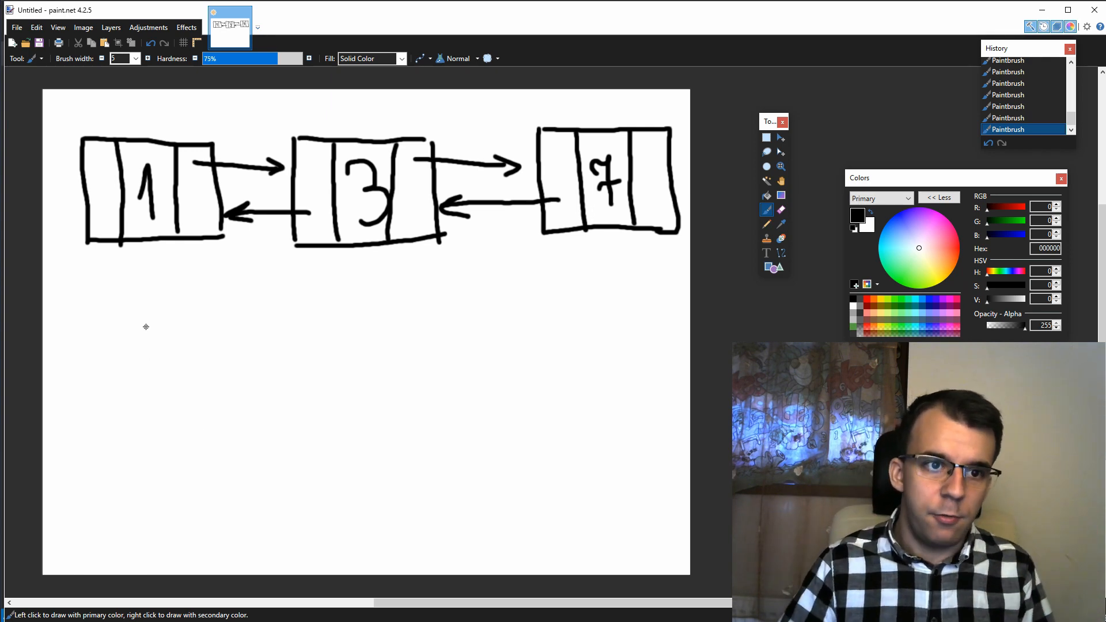
{"action": "left_click_drag", "start_coordinate": [59, 250], "coordinate": [207, 273]}
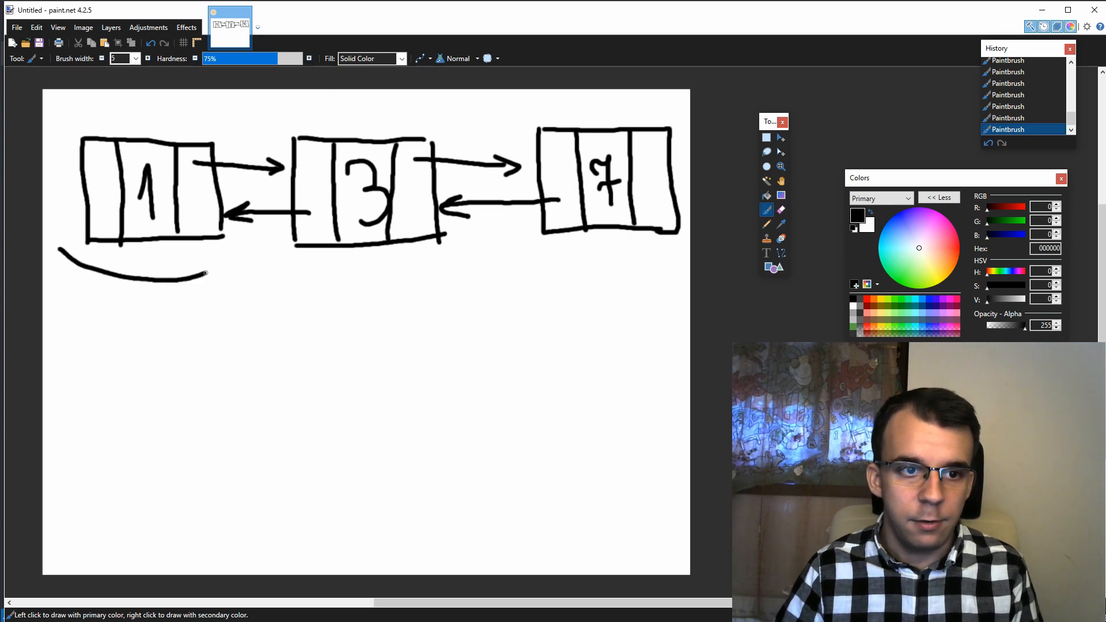
{"action": "left_click_drag", "start_coordinate": [208, 274], "coordinate": [247, 262]}
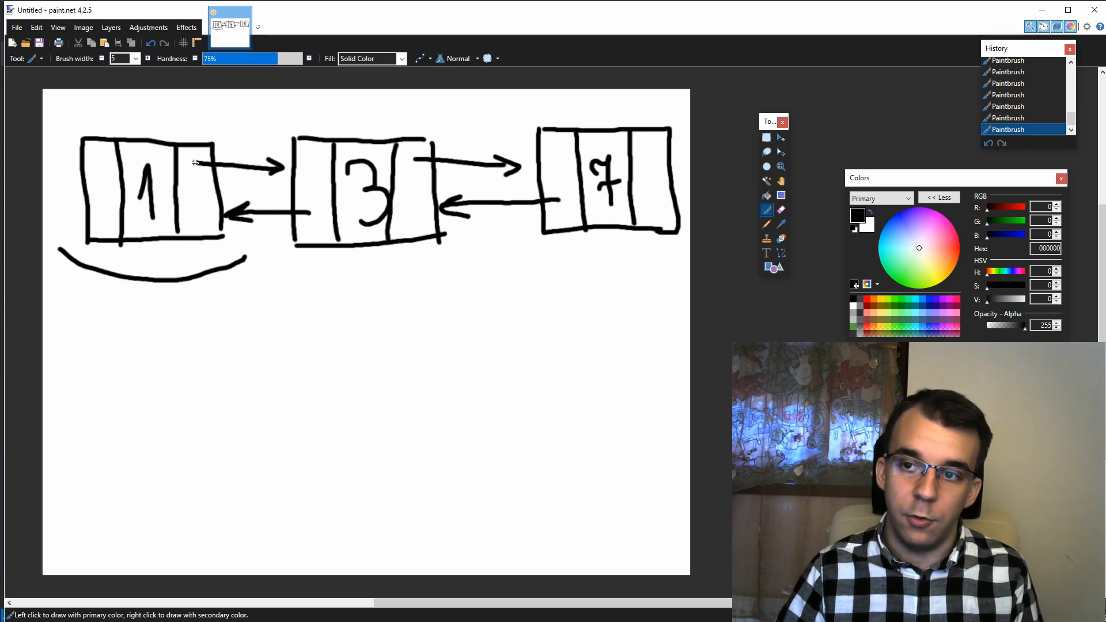
{"action": "mouse_move", "coordinate": [616, 207]}
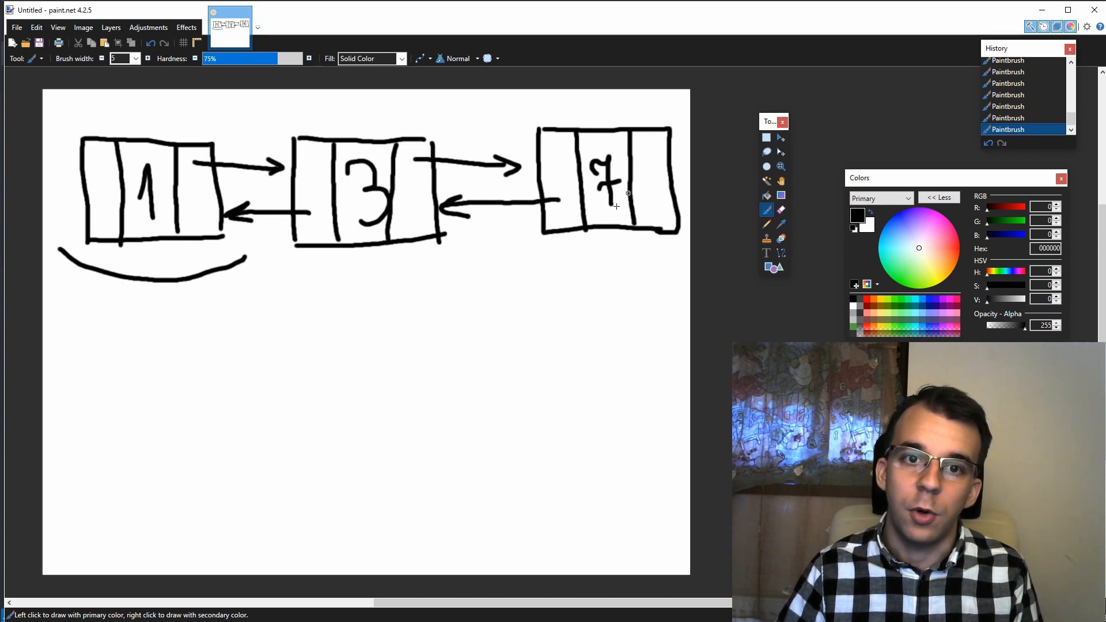
{"action": "mouse_move", "coordinate": [99, 252]}
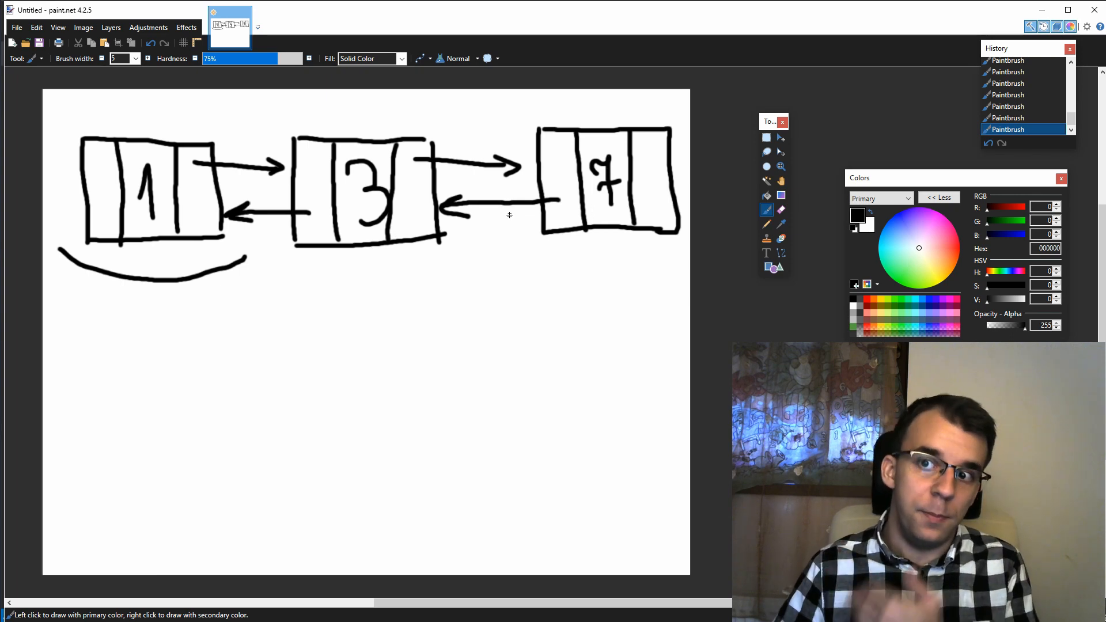
{"action": "mouse_move", "coordinate": [499, 211]}
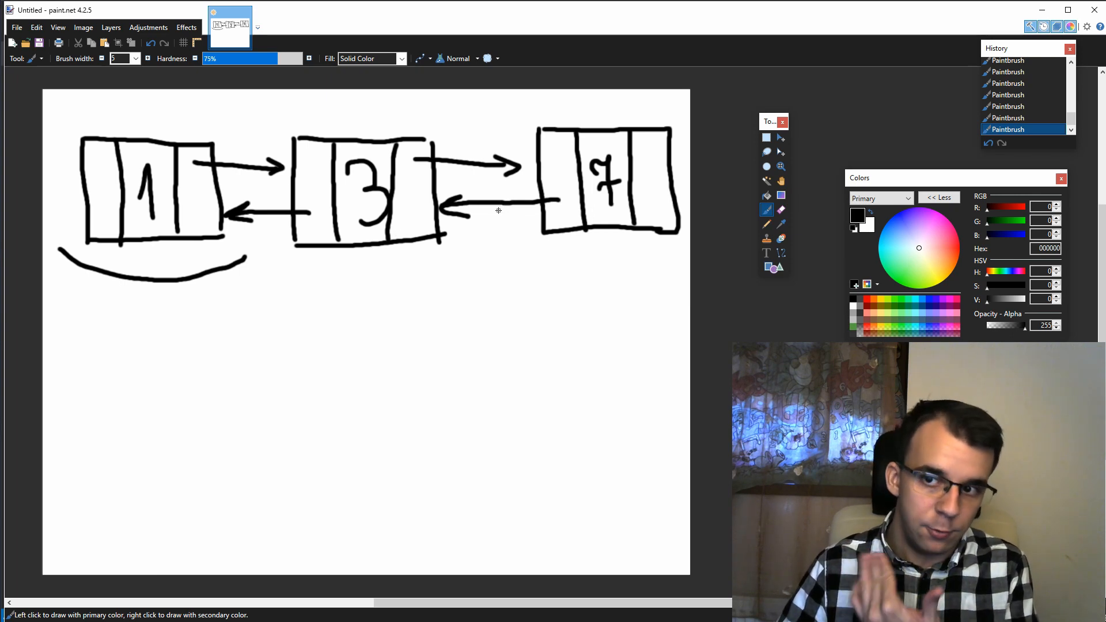
{"action": "mouse_move", "coordinate": [554, 316]}
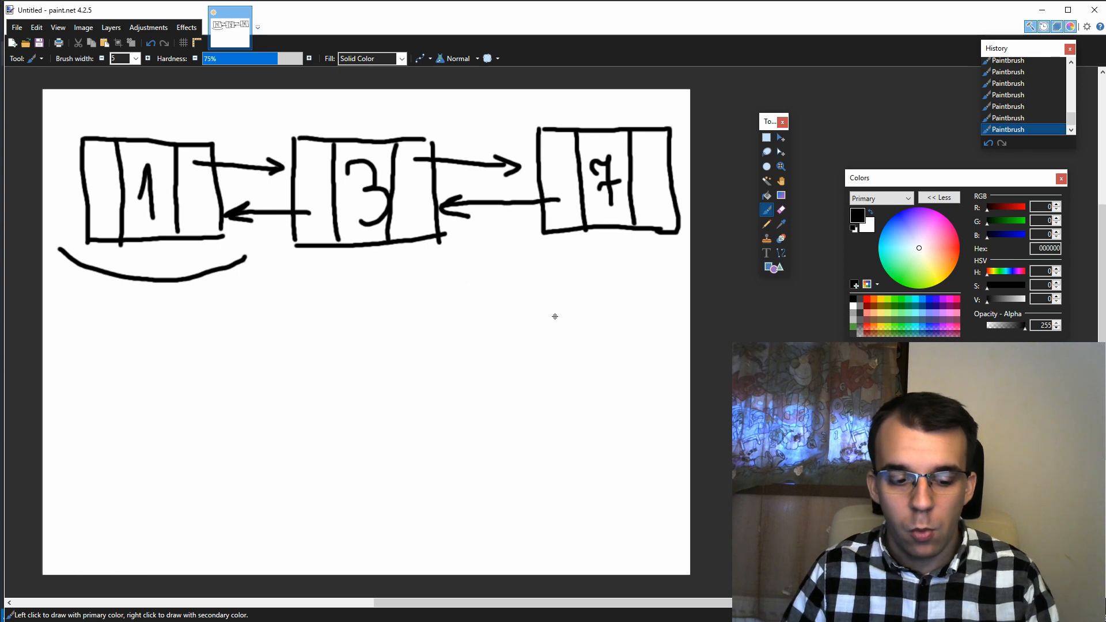
{"action": "key", "text": "ctrl+z"}
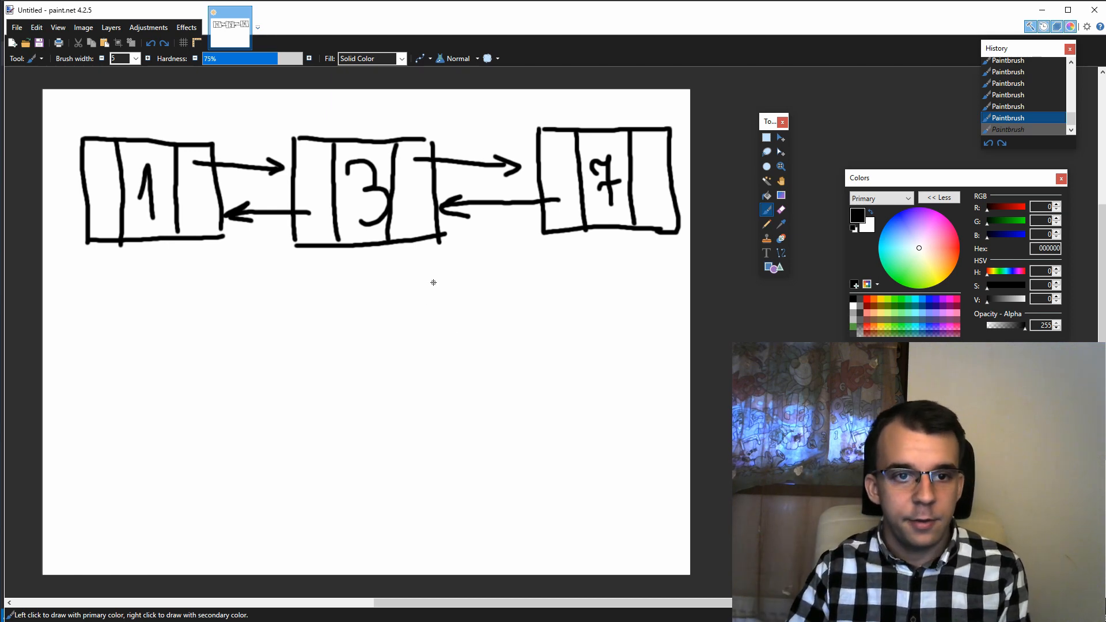
{"action": "mouse_move", "coordinate": [402, 251]}
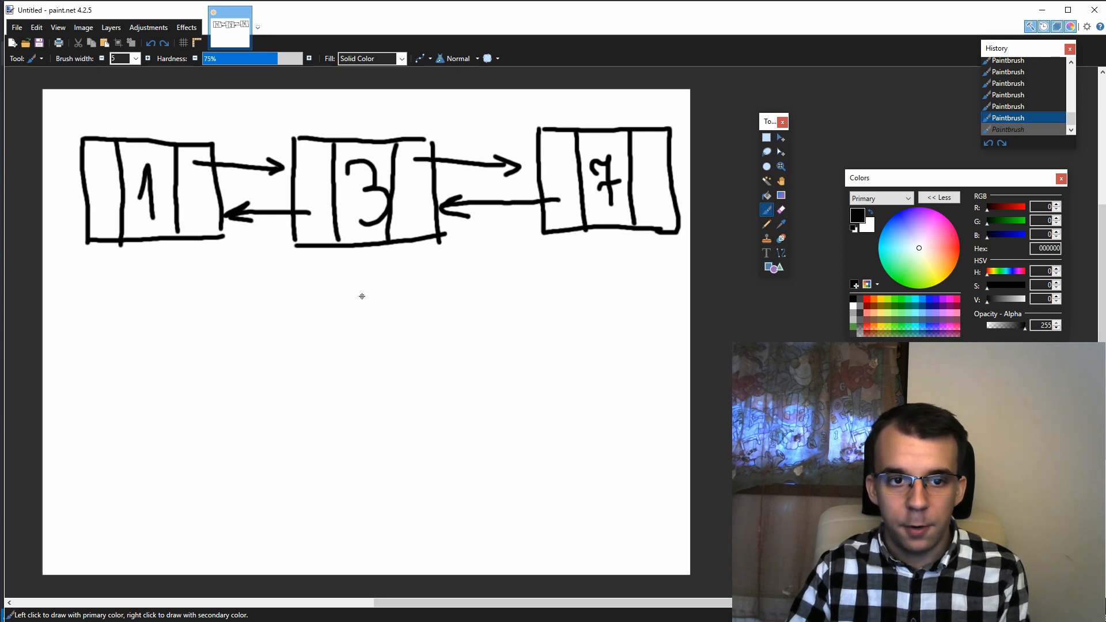
Draw a curved leftward arrow beneath nodes 3 and 1, then mark a point below node 7
{"action": "left_click", "coordinate": [362, 291]}
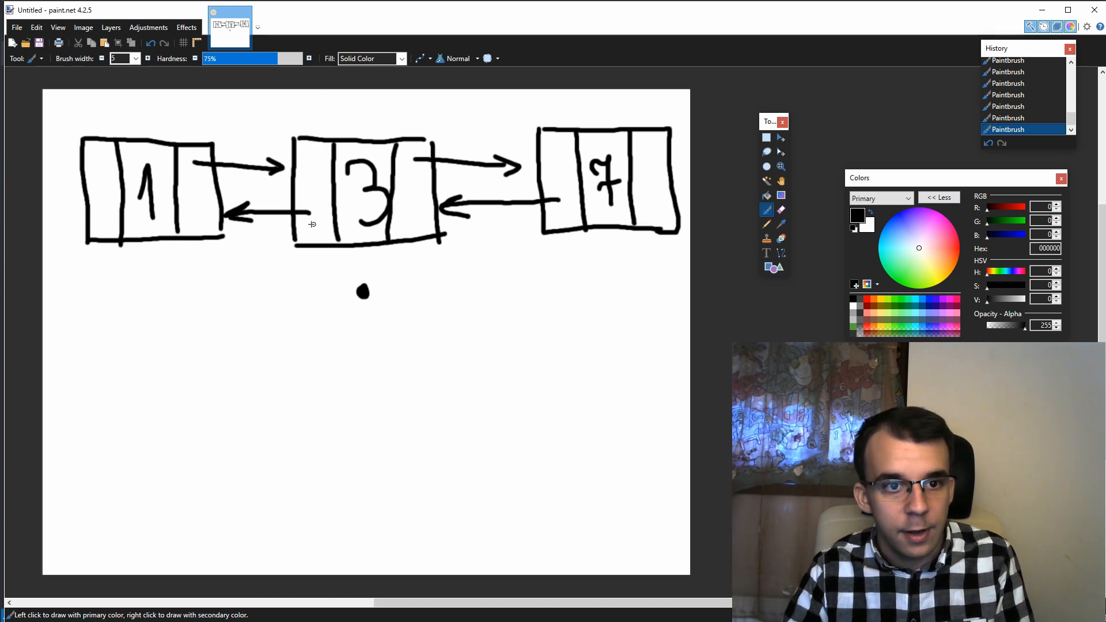
{"action": "mouse_move", "coordinate": [657, 330]}
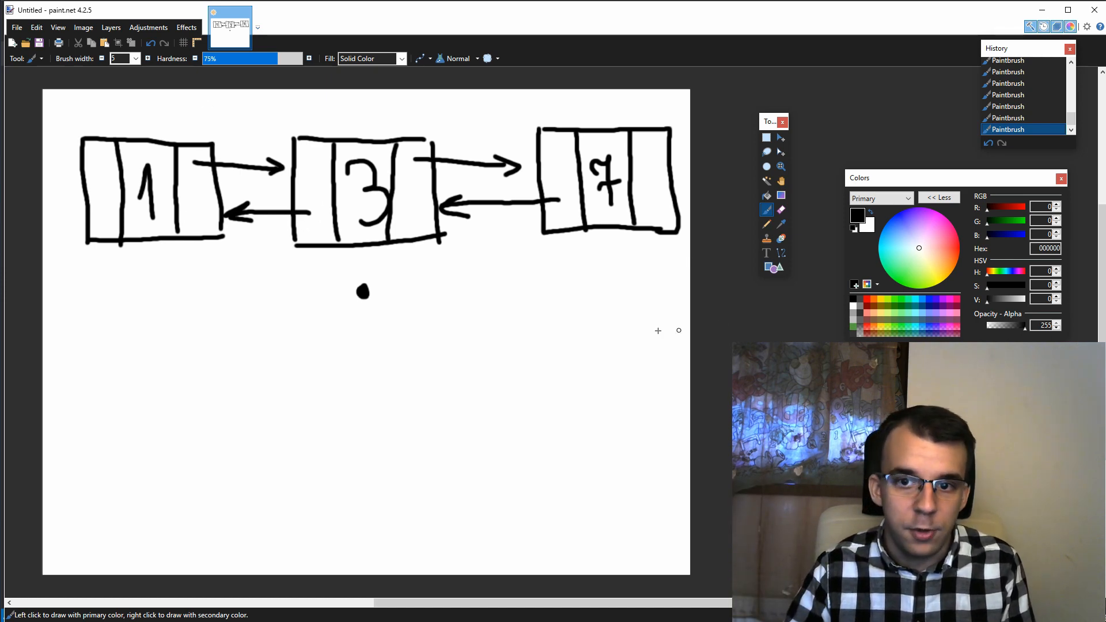
{"action": "mouse_move", "coordinate": [302, 283]}
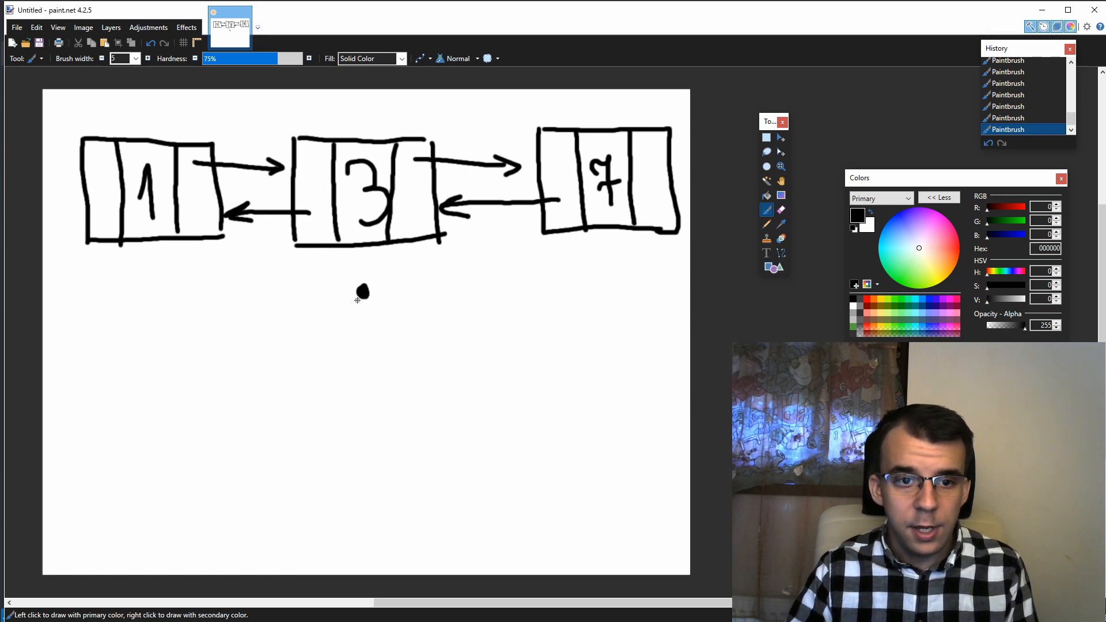
{"action": "left_click_drag", "start_coordinate": [208, 300], "coordinate": [363, 289]}
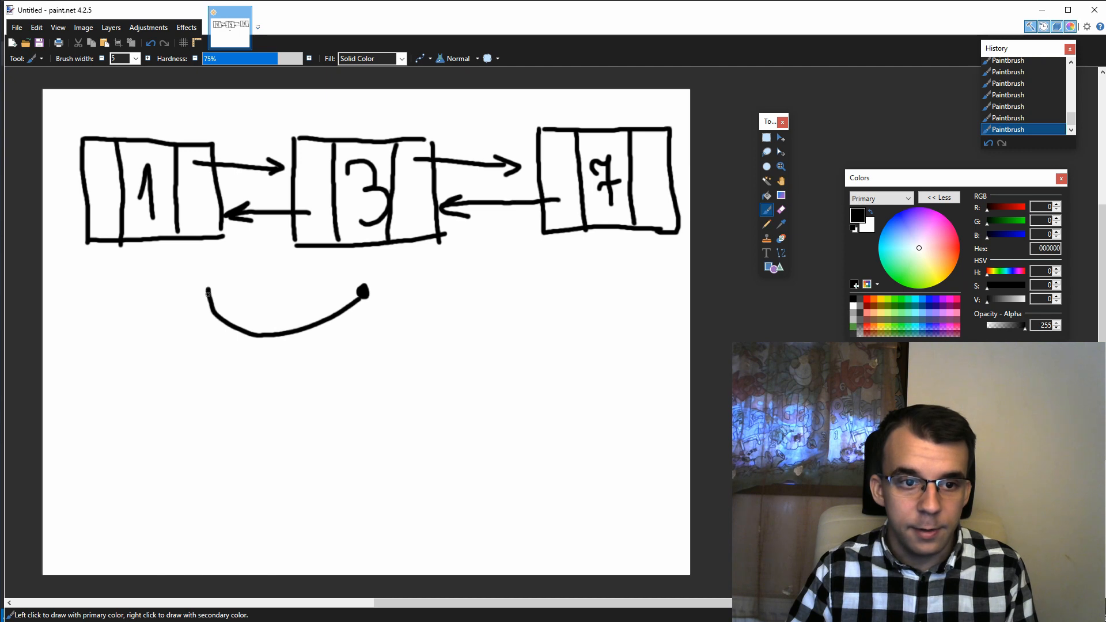
{"action": "mouse_move", "coordinate": [377, 295]}
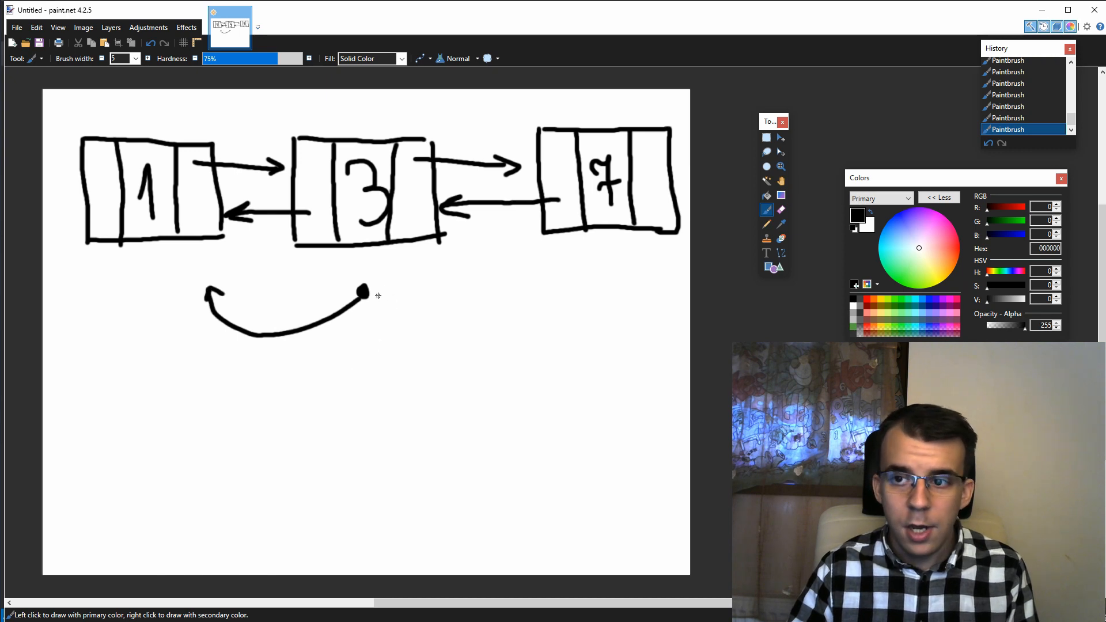
{"action": "mouse_move", "coordinate": [593, 246]}
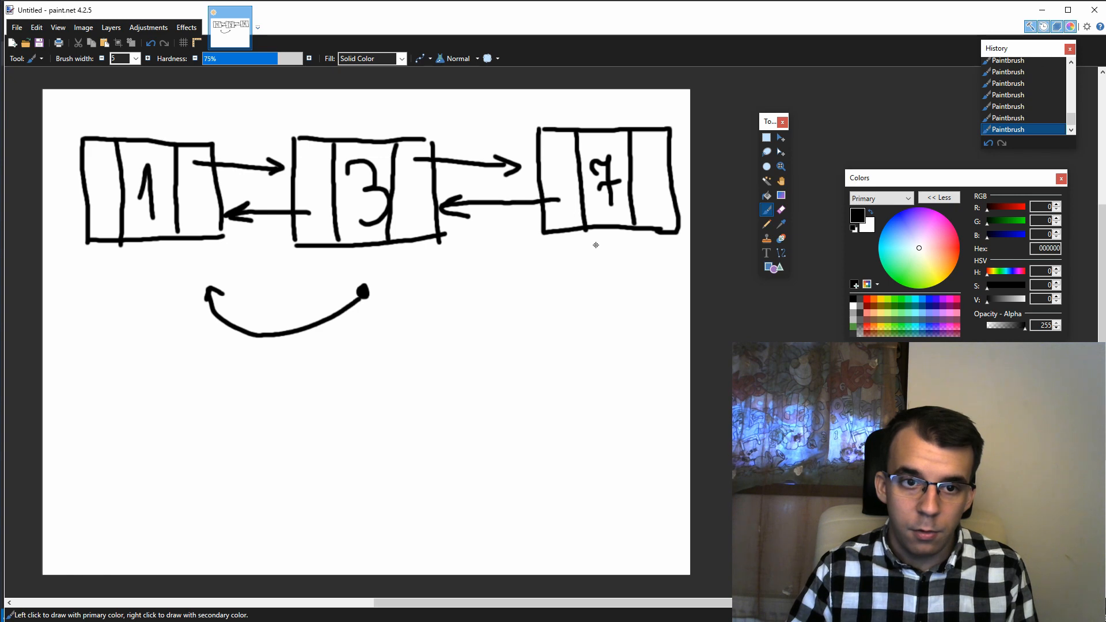
{"action": "left_click", "coordinate": [597, 292]}
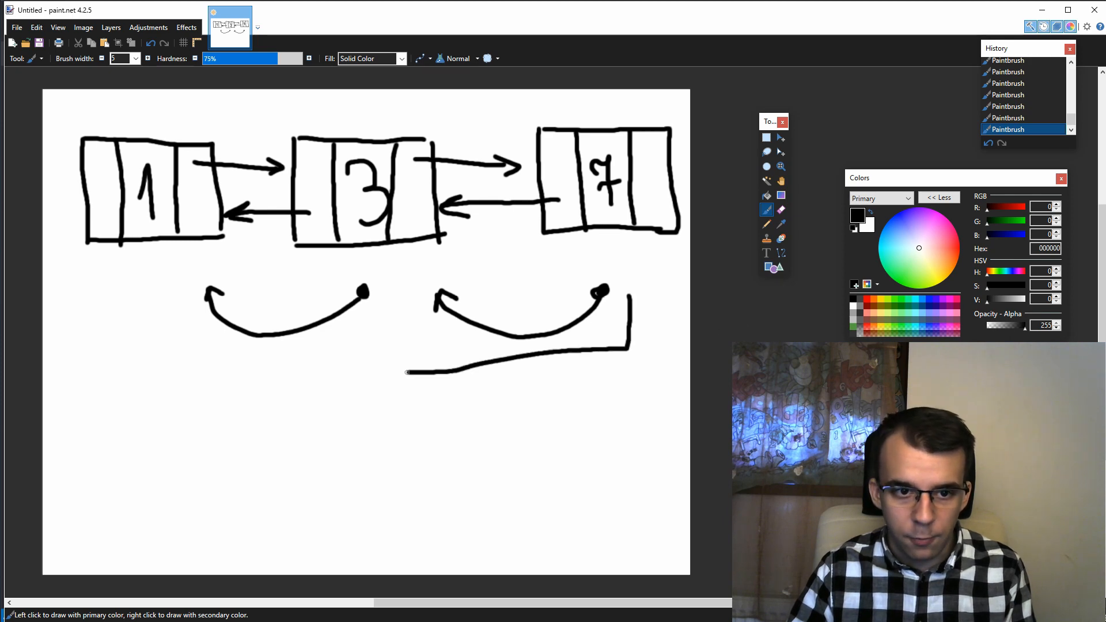
Draw a long leftward arrow and a lower line curving up toward node 7
{"action": "left_click_drag", "start_coordinate": [412, 373], "coordinate": [88, 420]}
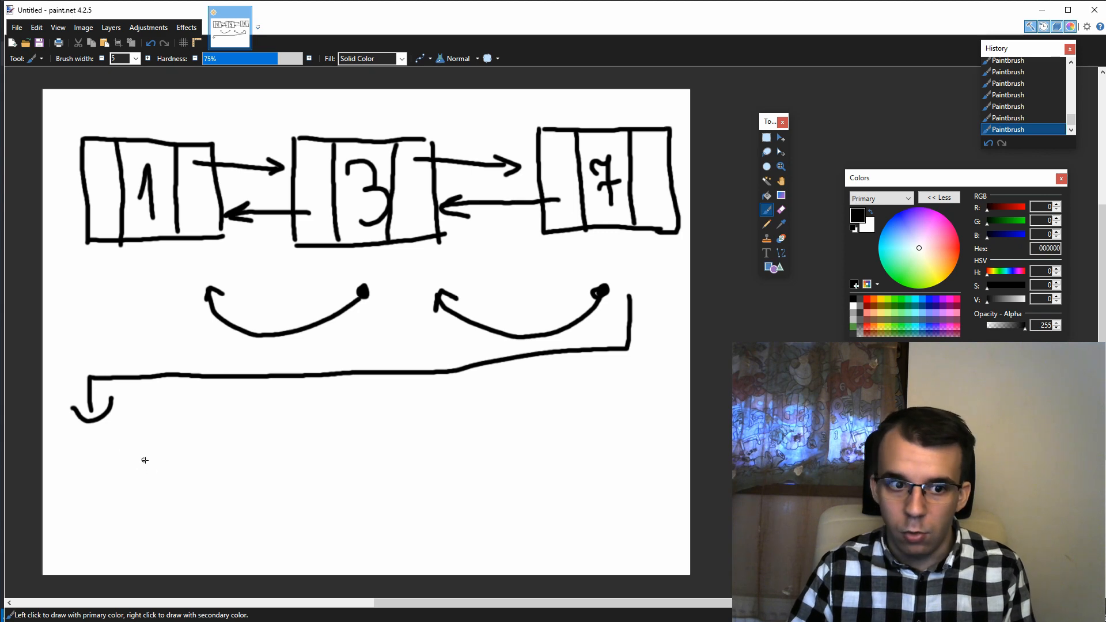
{"action": "left_click_drag", "start_coordinate": [144, 456], "coordinate": [513, 431]}
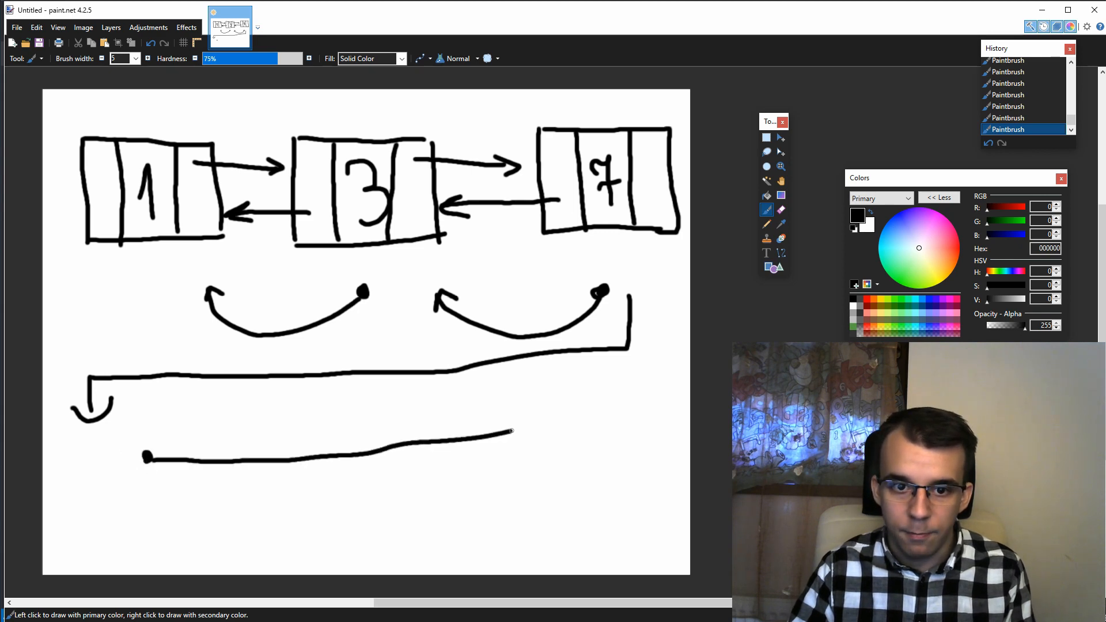
{"action": "left_click_drag", "start_coordinate": [511, 429], "coordinate": [690, 279]}
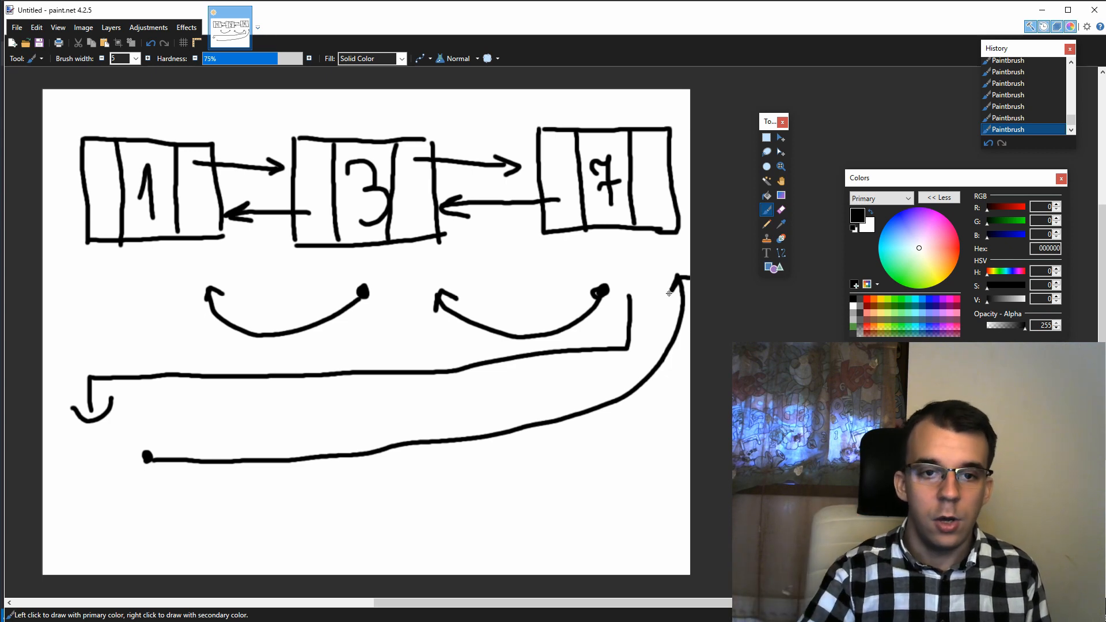
{"action": "mouse_move", "coordinate": [588, 312]}
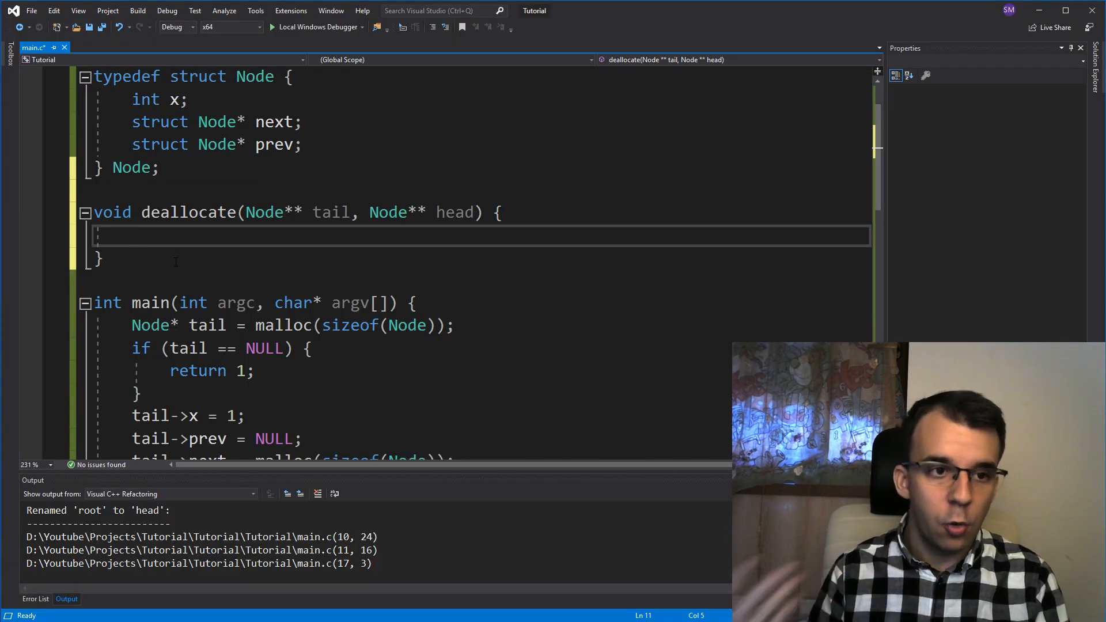
Add Node* curr = *tail; as the first line of deallocate
{"action": "type", "text": "Node"}
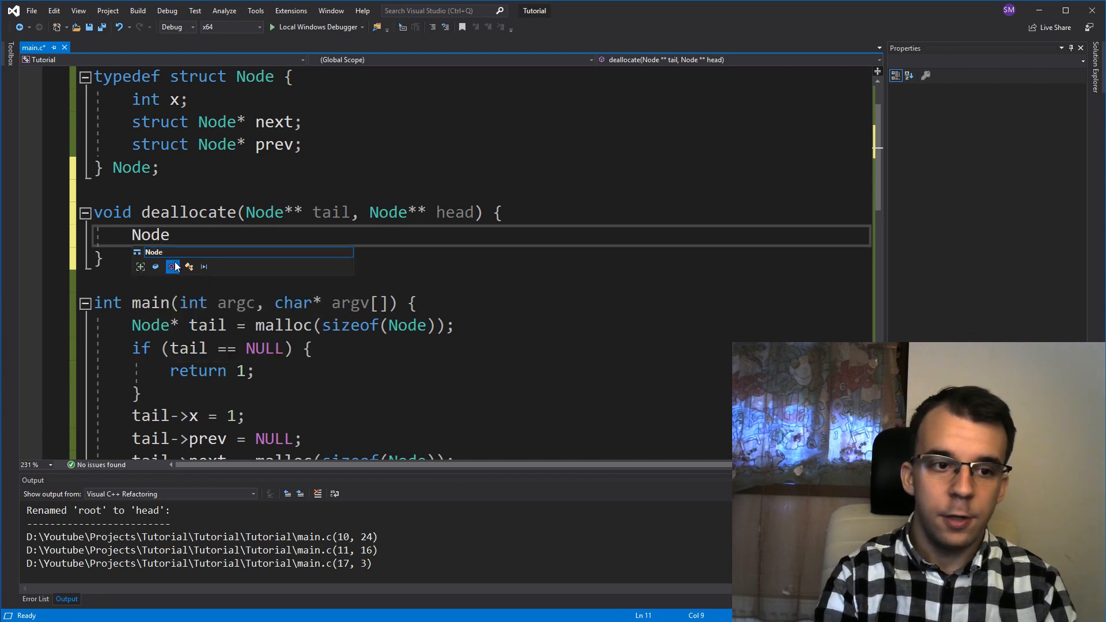
{"action": "type", "text": "* curr ="}
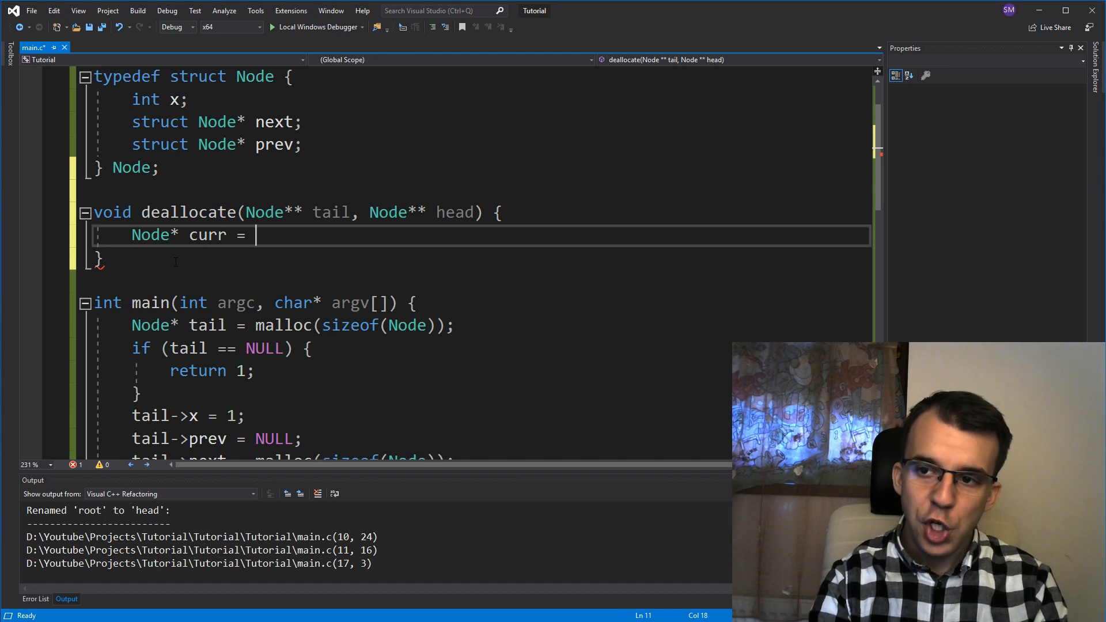
{"action": "type", "text": "*t"}
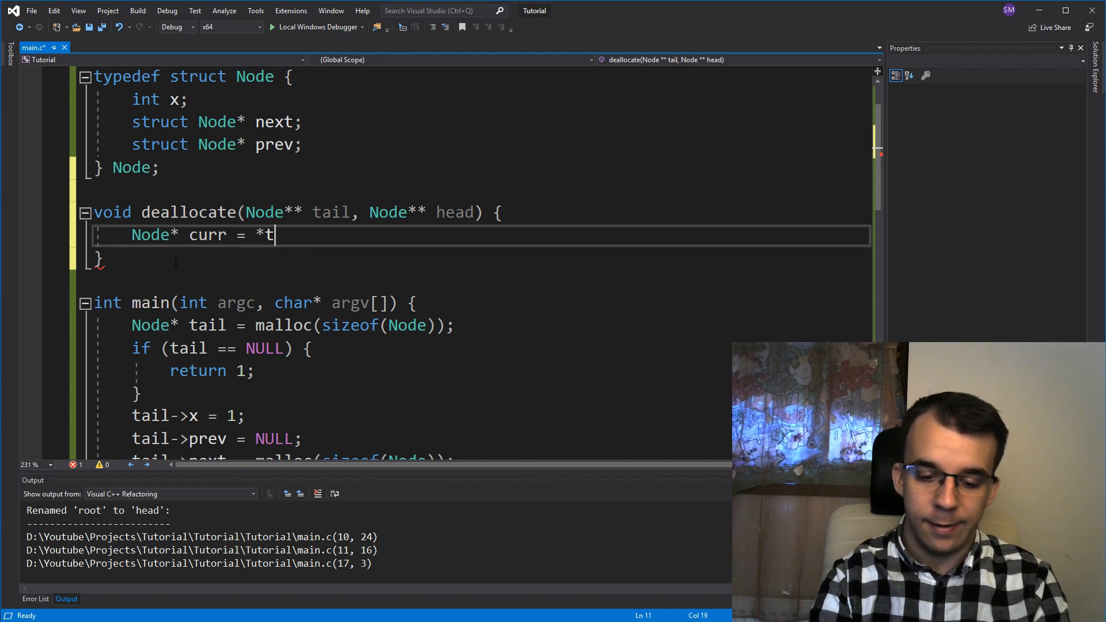
{"action": "type", "text": "ail;"}
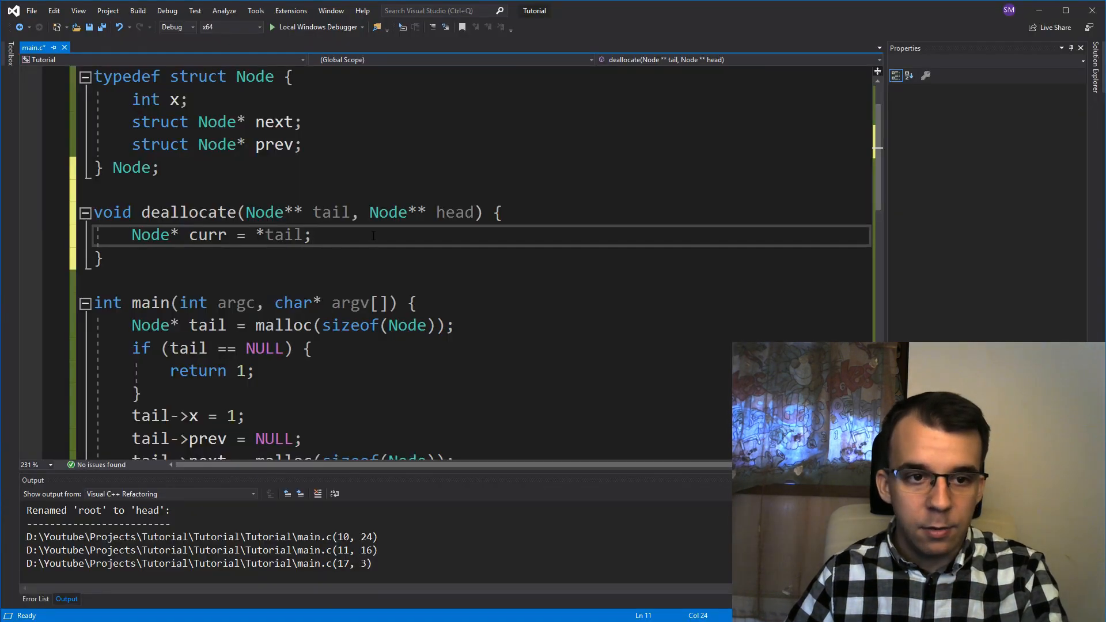
{"action": "type", "text": "while ("}
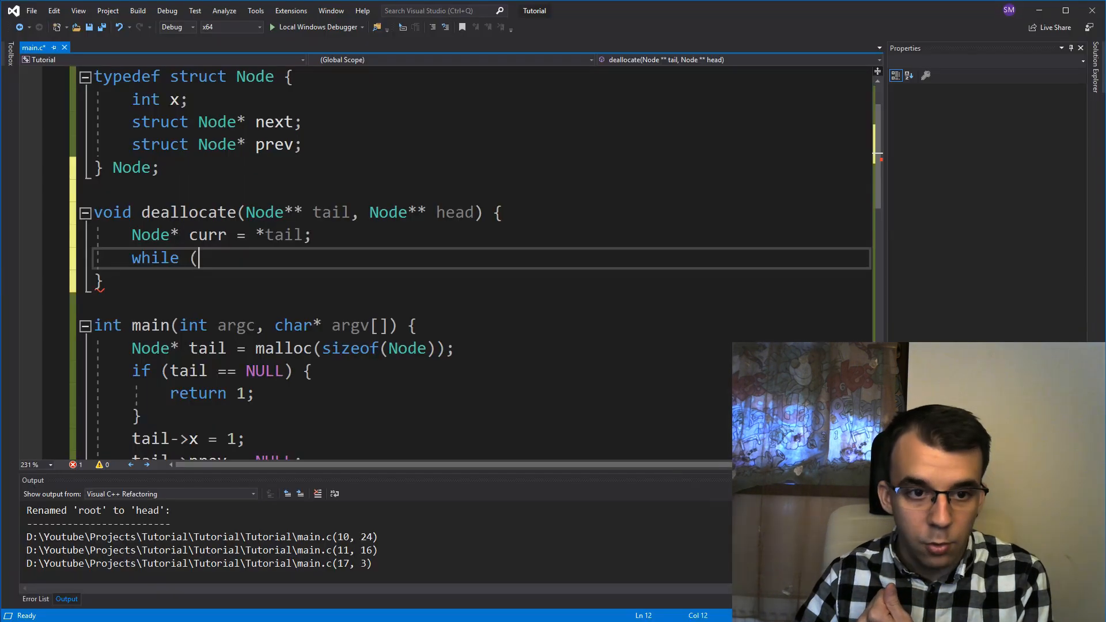
Give the while loop the condition curr->next != NULL
{"action": "type", "text": "curr->"}
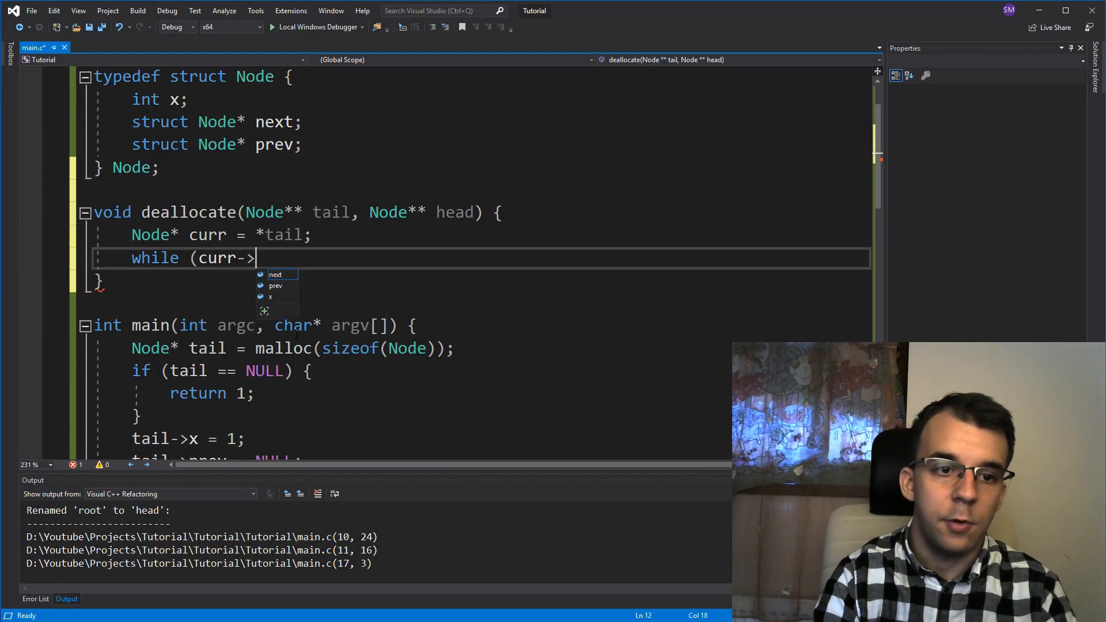
{"action": "type", "text": "next !="}
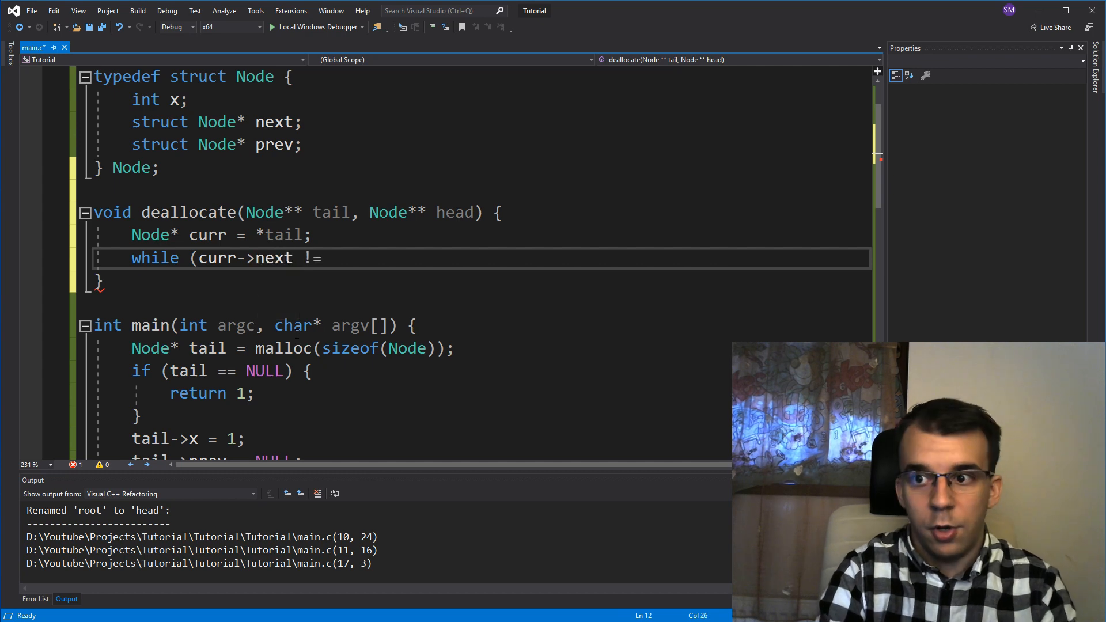
{"action": "type", "text": "NULL) {"}
{"action": "type", "text": "cu"}
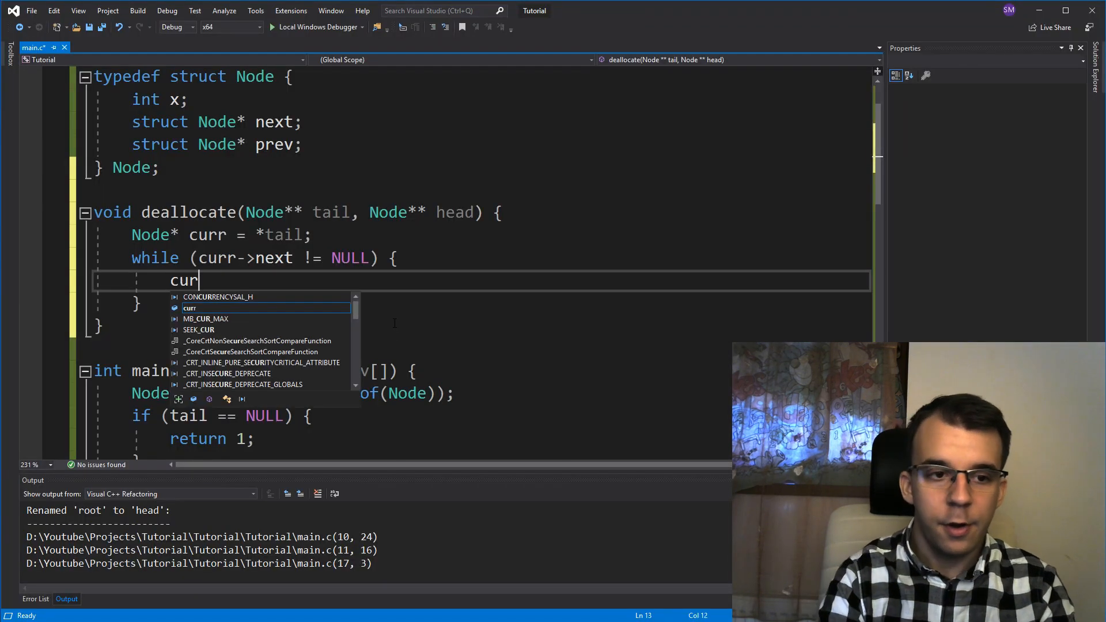
Add curr = curr->next; inside the loop and start a new line
{"action": "type", "text": "r = curr->next;"}
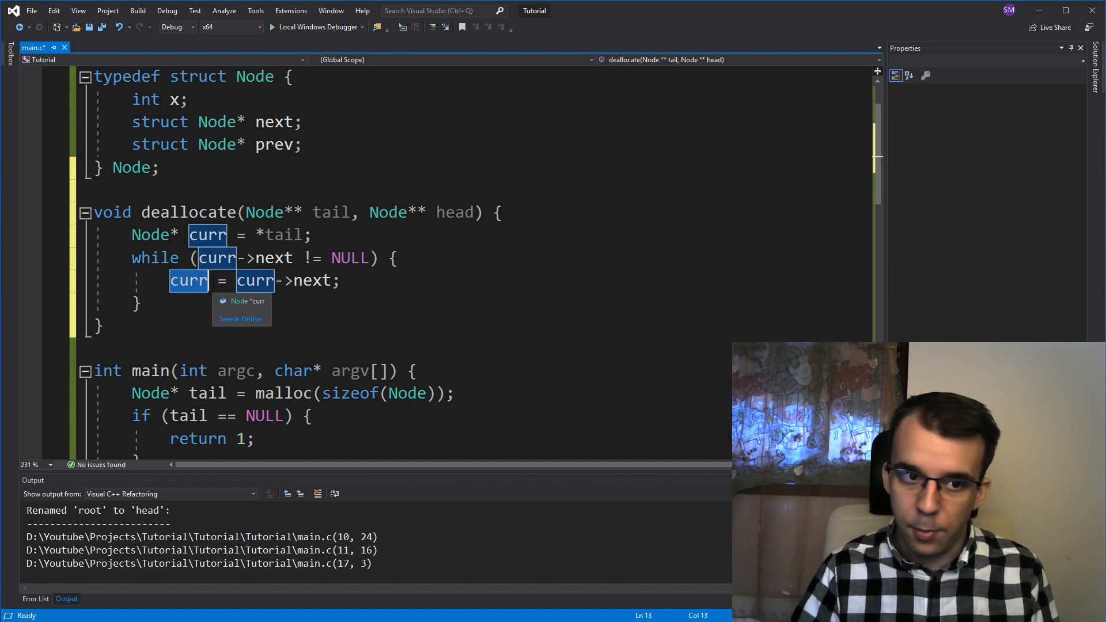
{"action": "key", "text": "enter"}
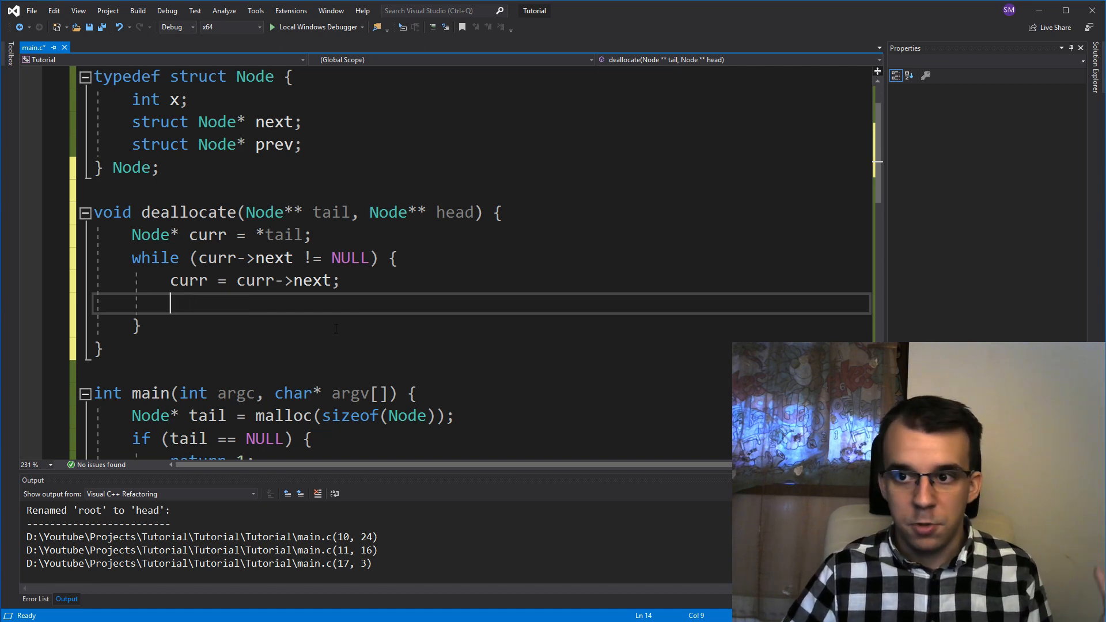
Call free(curr->prev); on the new line inside the loop
{"action": "type", "text": "free"}
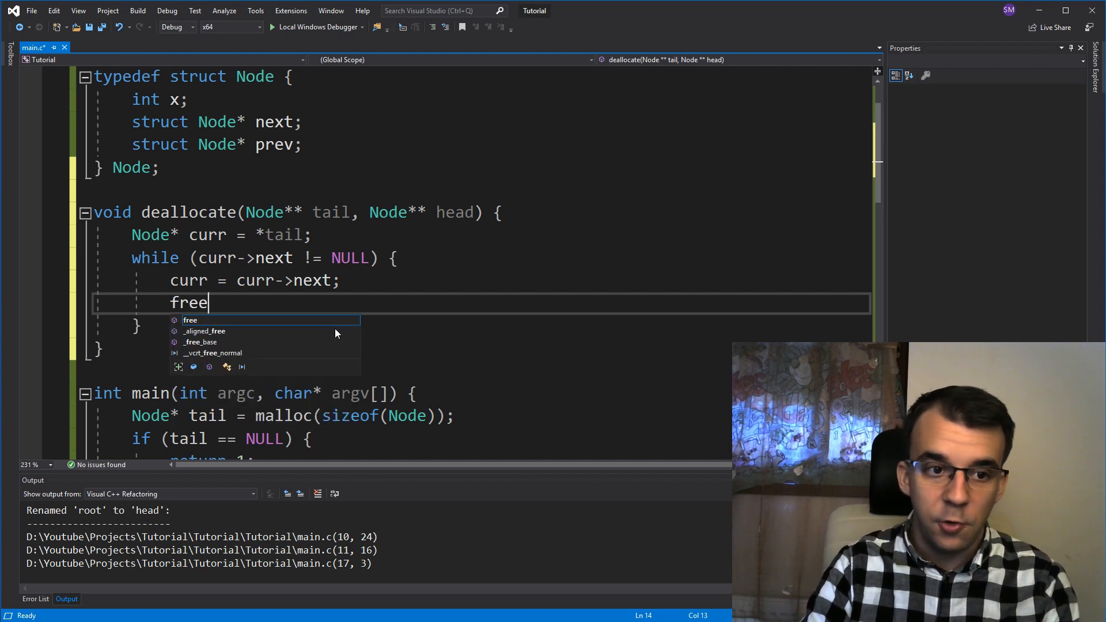
{"action": "type", "text": "(curr->"}
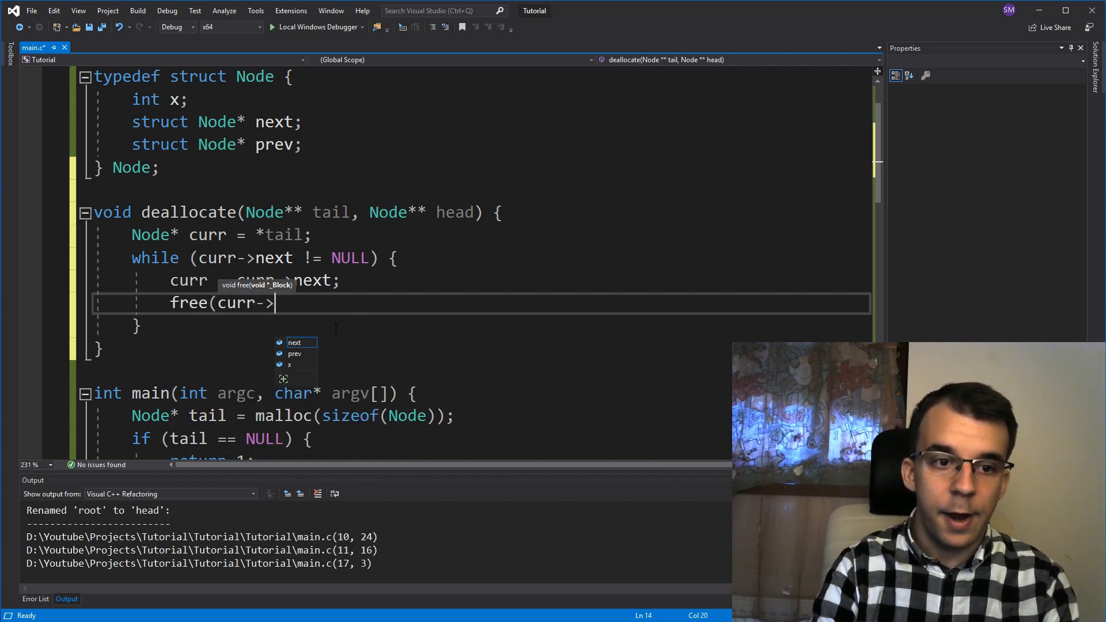
{"action": "type", "text": "prev);"}
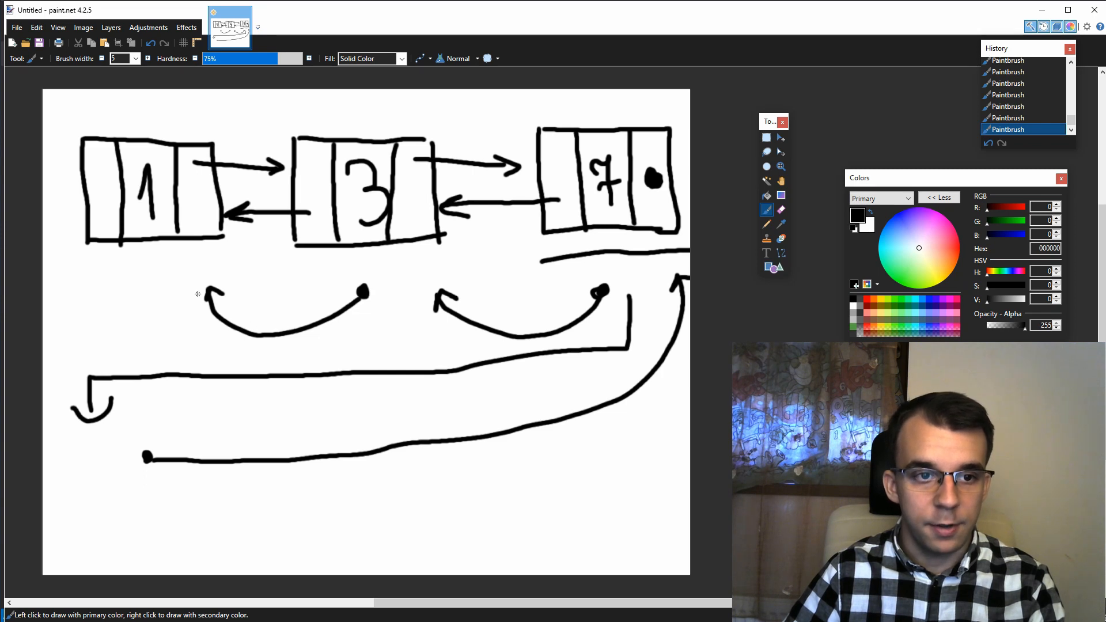
{"action": "mouse_move", "coordinate": [369, 246]}
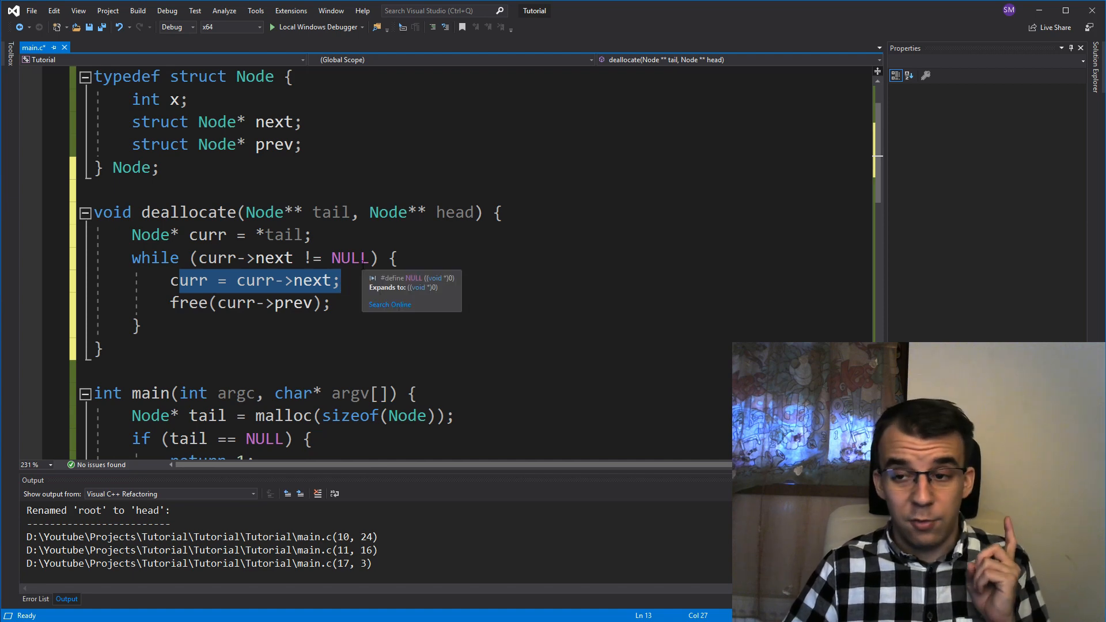
Add a blank line after the while loop and select its curr->next != NULL condition
{"action": "left_click", "coordinate": [218, 257]}
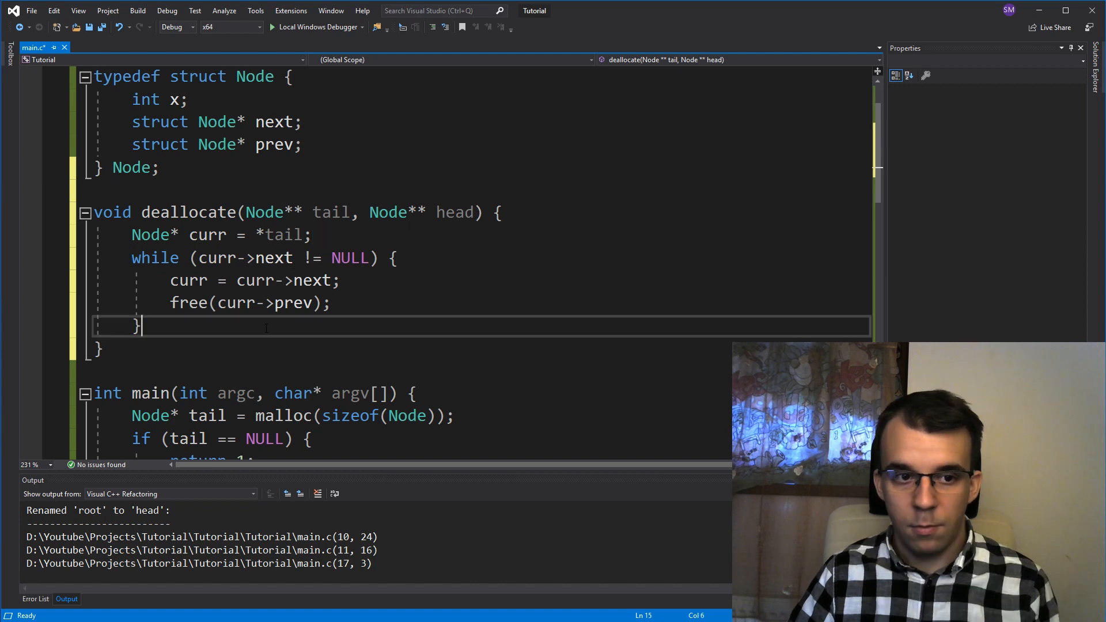
{"action": "key", "text": "enter"}
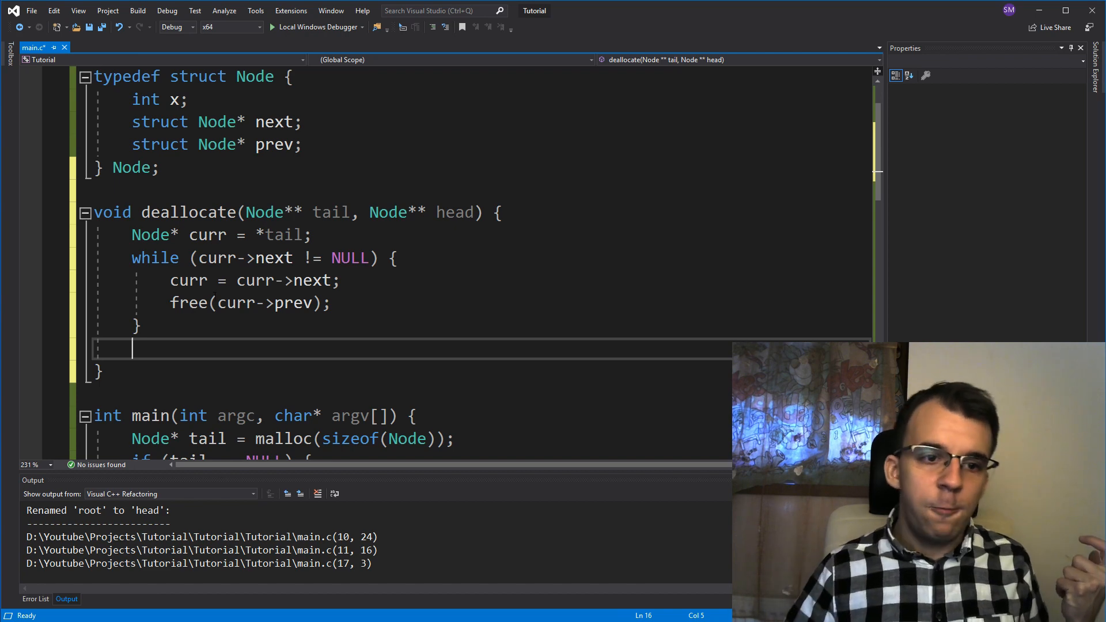
{"action": "left_click_drag", "start_coordinate": [130, 258], "coordinate": [141, 326]}
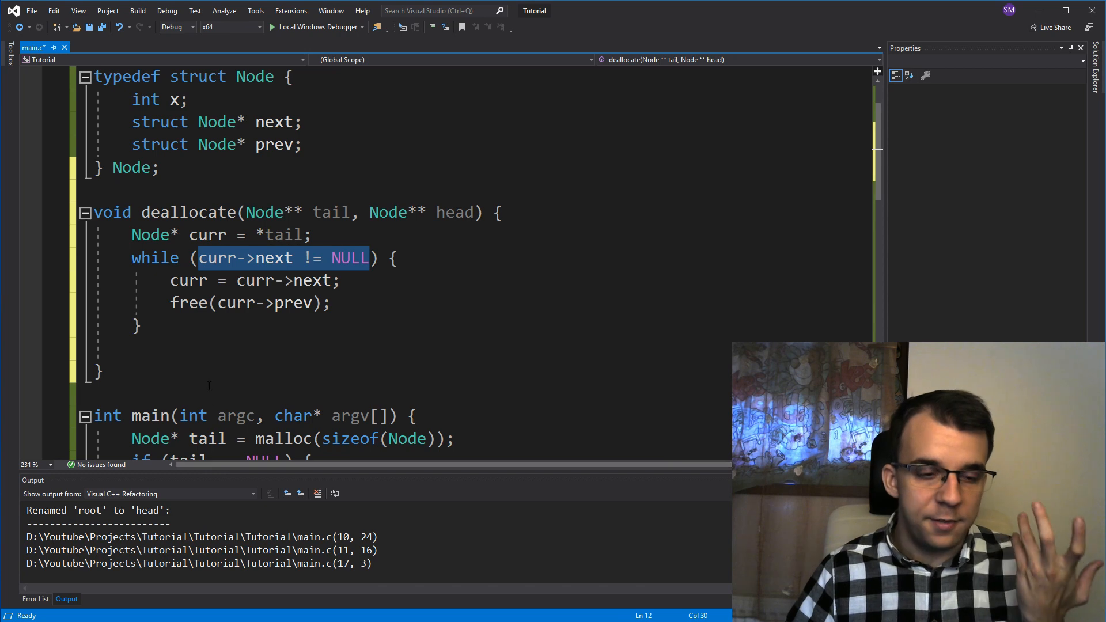
After the loop, call free(curr); and set *tail and *head to NULL
{"action": "type", "text": "fre"}
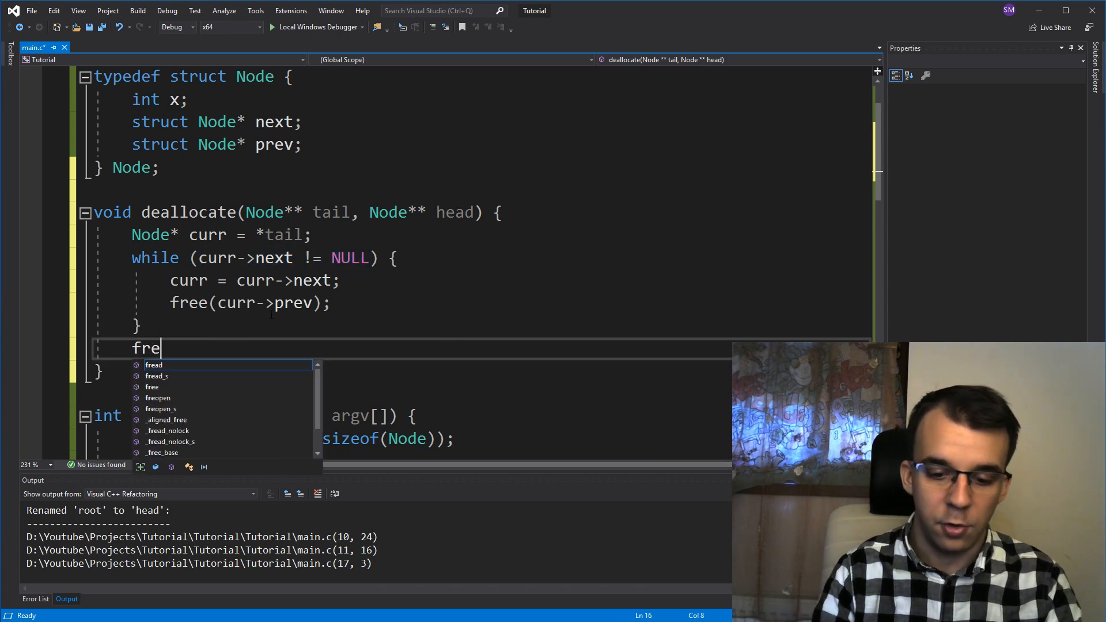
{"action": "type", "text": "e(curr);"}
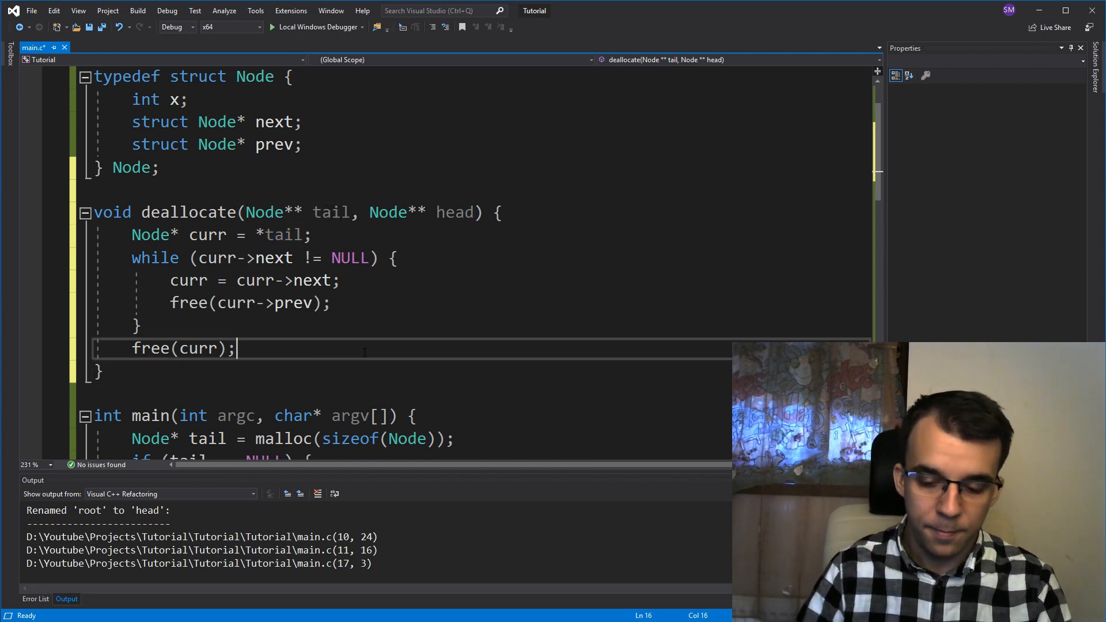
{"action": "type", "text": "*tail = NULL;"}
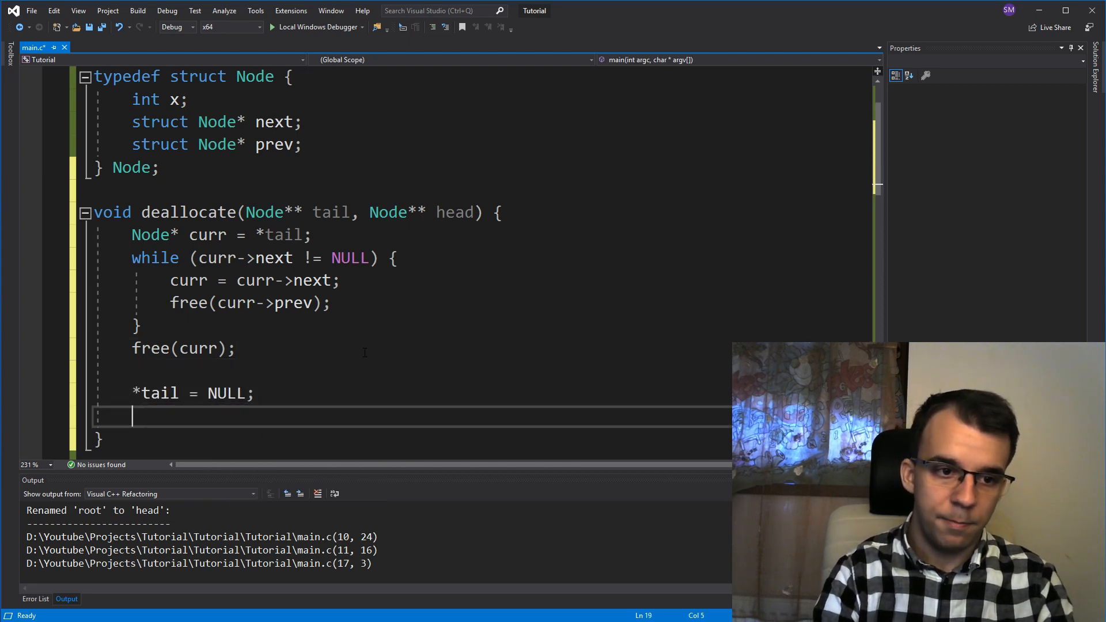
{"action": "type", "text": "*head"}
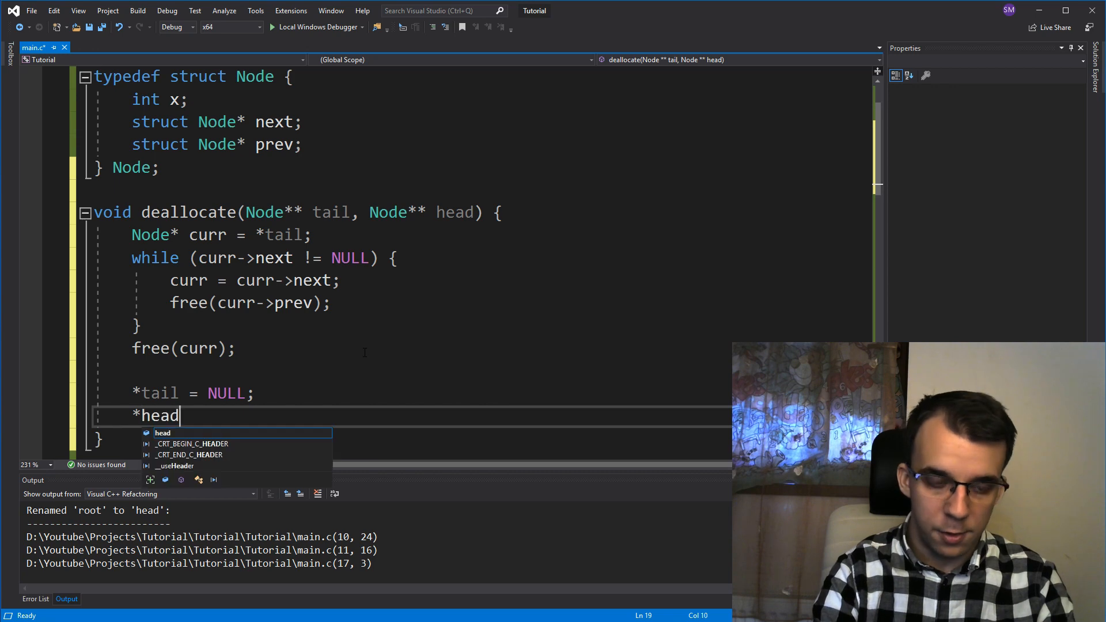
{"action": "type", "text": "= NULL;"}
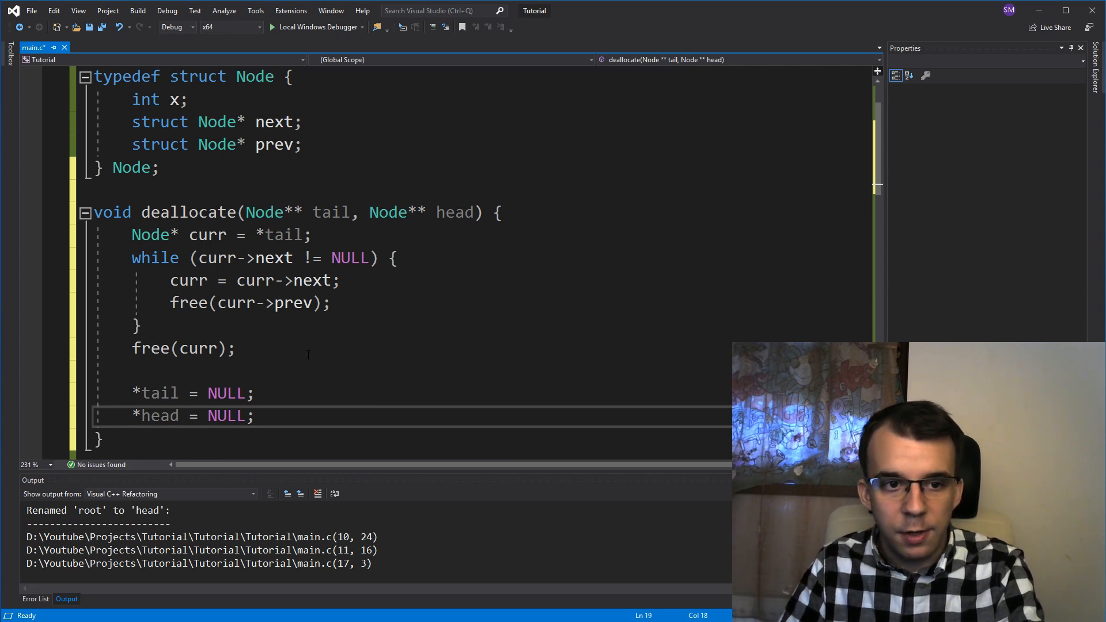
{"action": "double_click", "coordinate": [219, 258]}
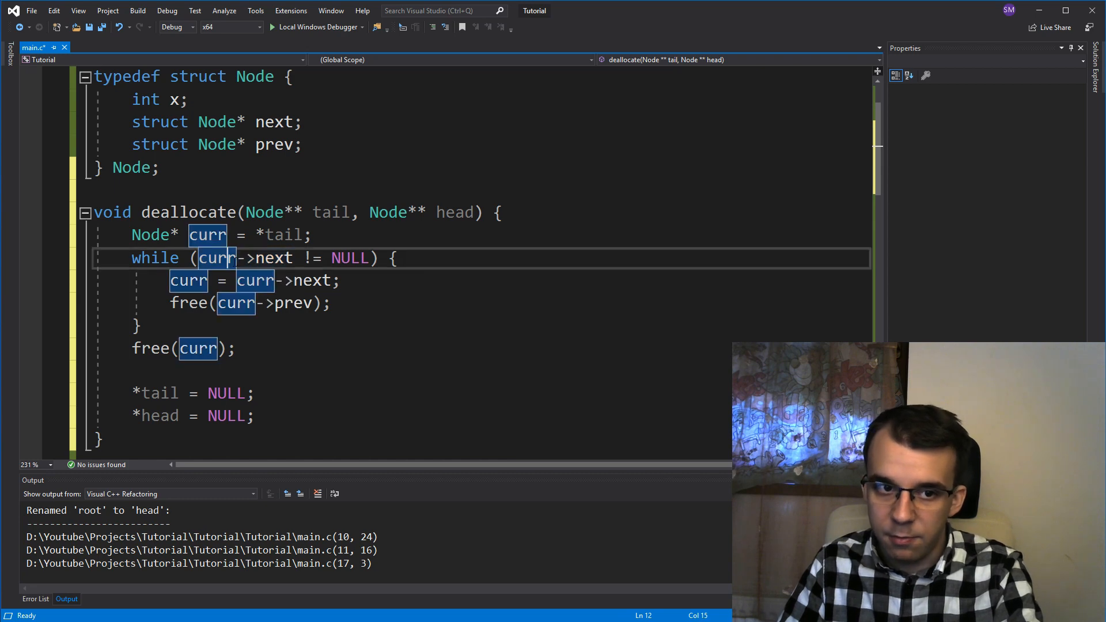
Add a guard at the top of deallocate: if (*tail == NULL) return;
{"action": "left_click", "coordinate": [502, 213]}
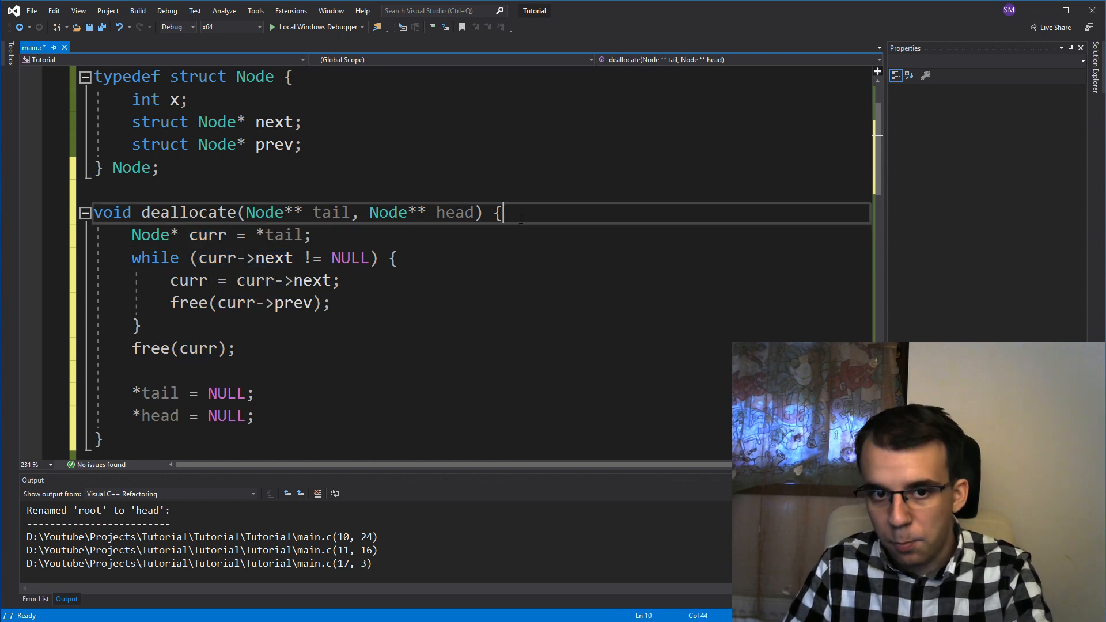
{"action": "type", "text": "if ("}
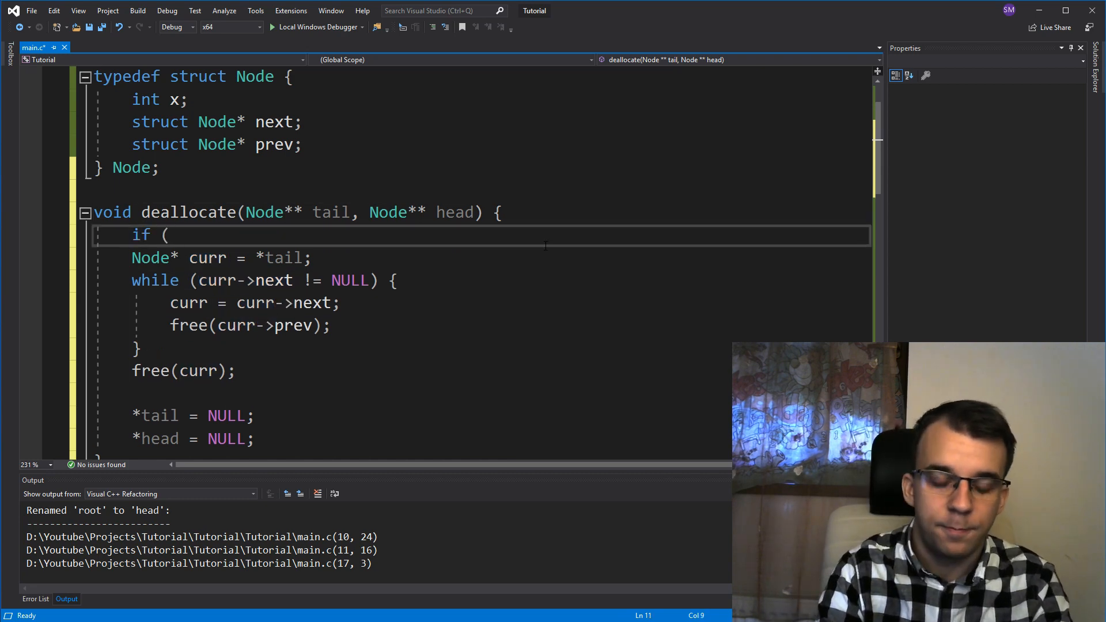
{"action": "type", "text": "*tail == NULL) {"}
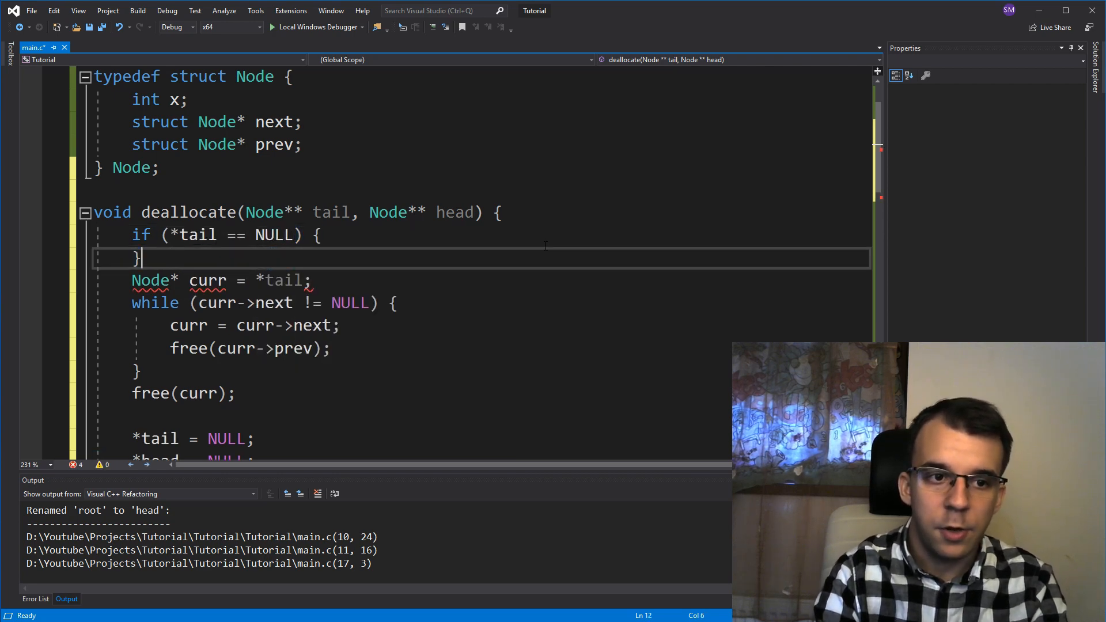
{"action": "type", "text": "return;"}
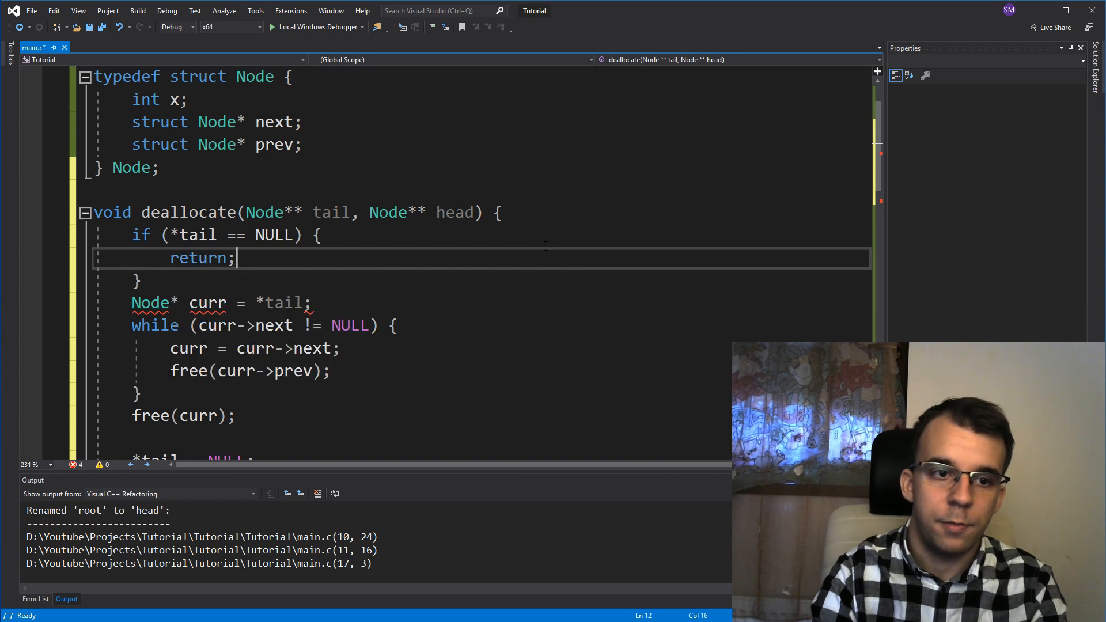
{"action": "double_click", "coordinate": [456, 213]}
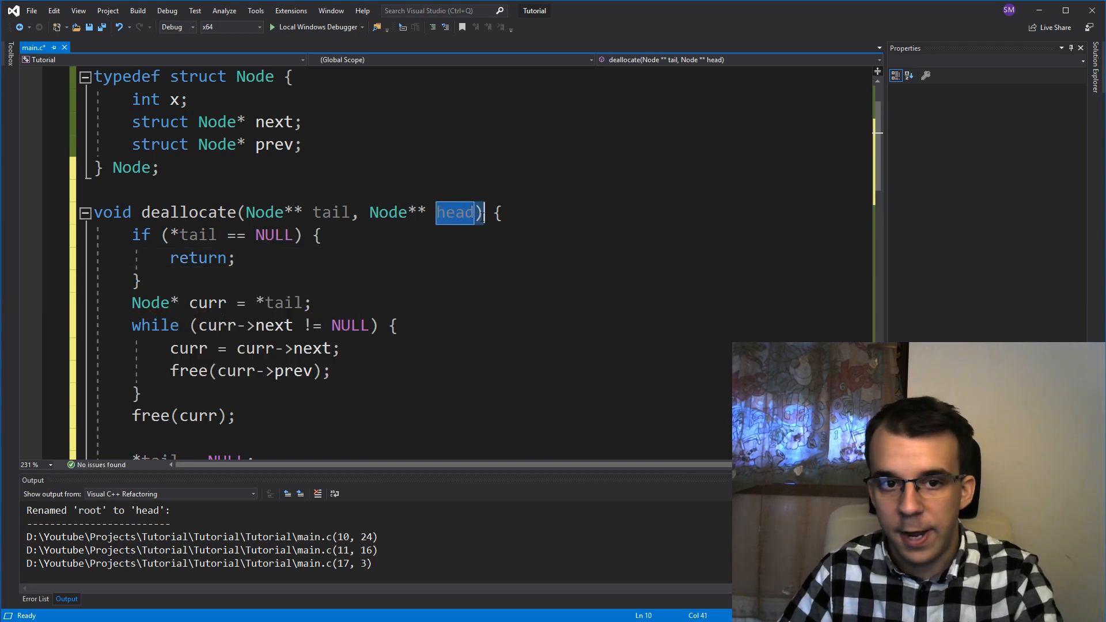
{"action": "left_click", "coordinate": [332, 213]}
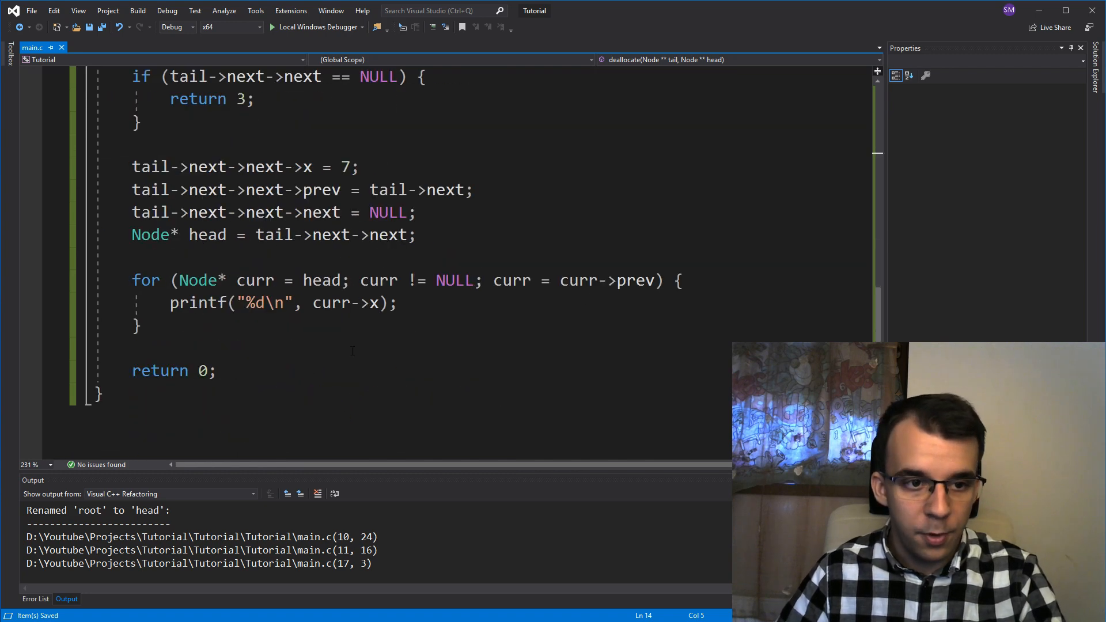
Add the call deallocate(&tail, &head); above return 0 in main and save
{"action": "type", "text": "dea"}
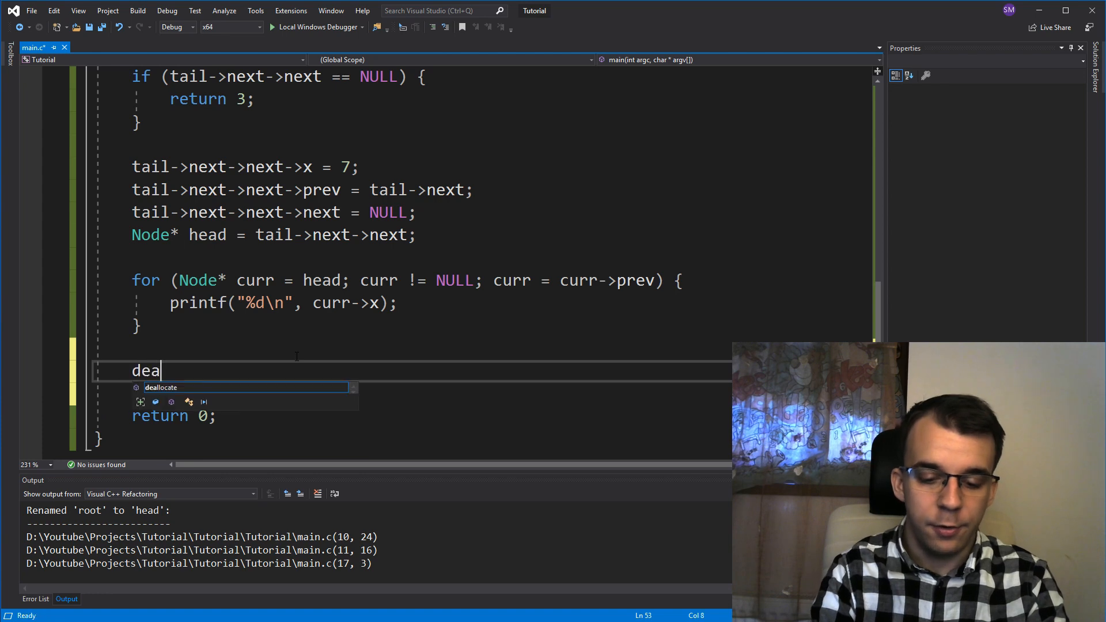
{"action": "type", "text": "llocate("}
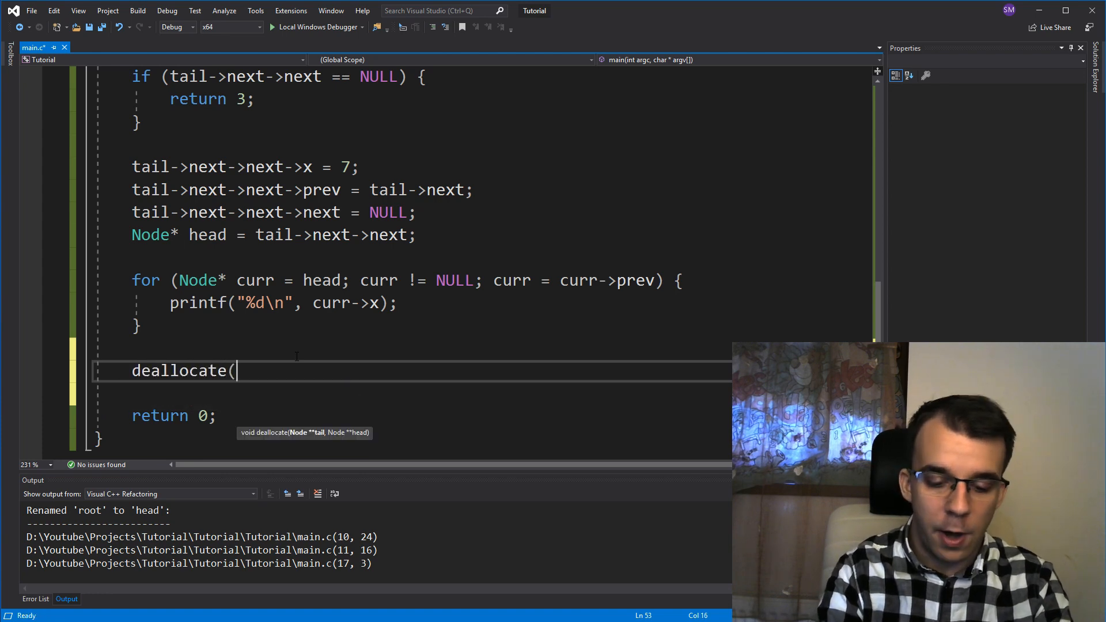
{"action": "type", "text": "tail, &"}
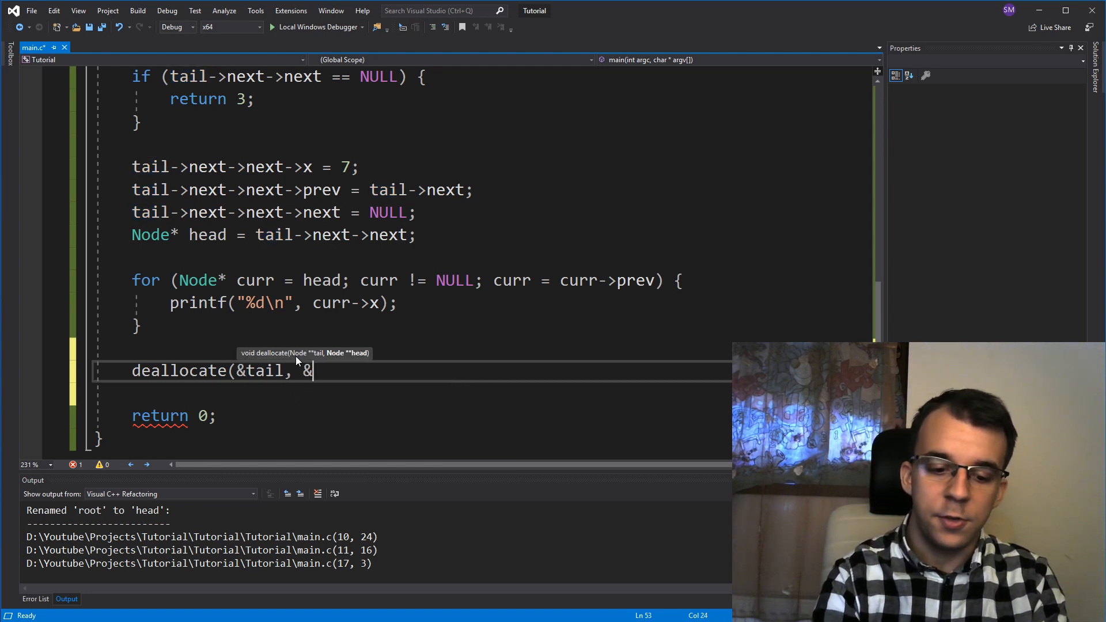
{"action": "type", "text": "head);"}
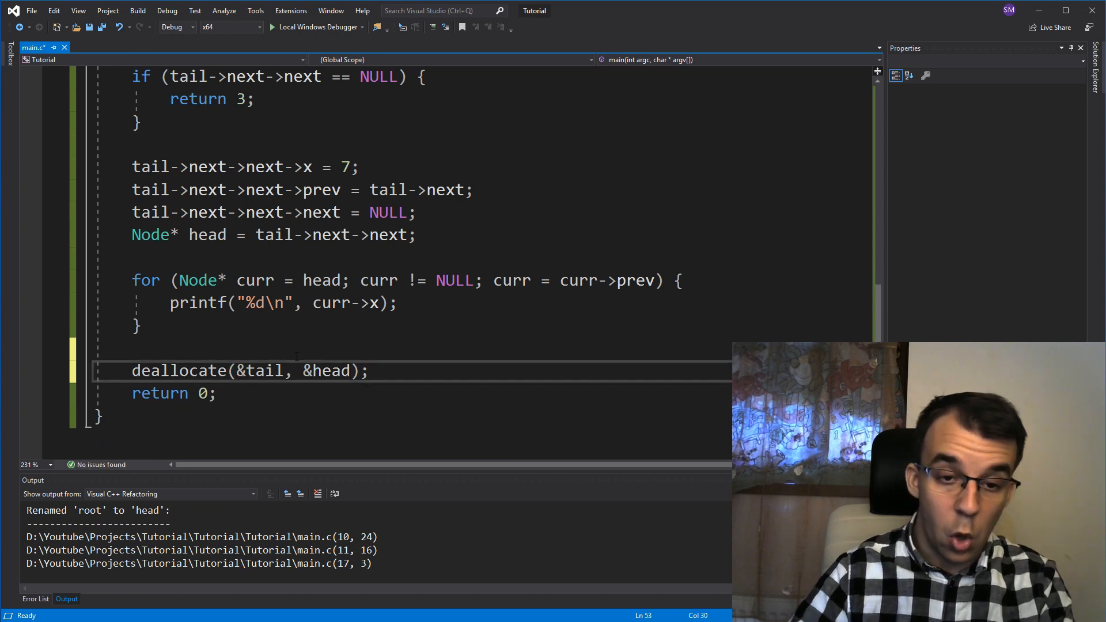
{"action": "key", "text": "ctrl+s"}
{"action": "type", "text": "_CrtDumpMemoryLeaks();"}
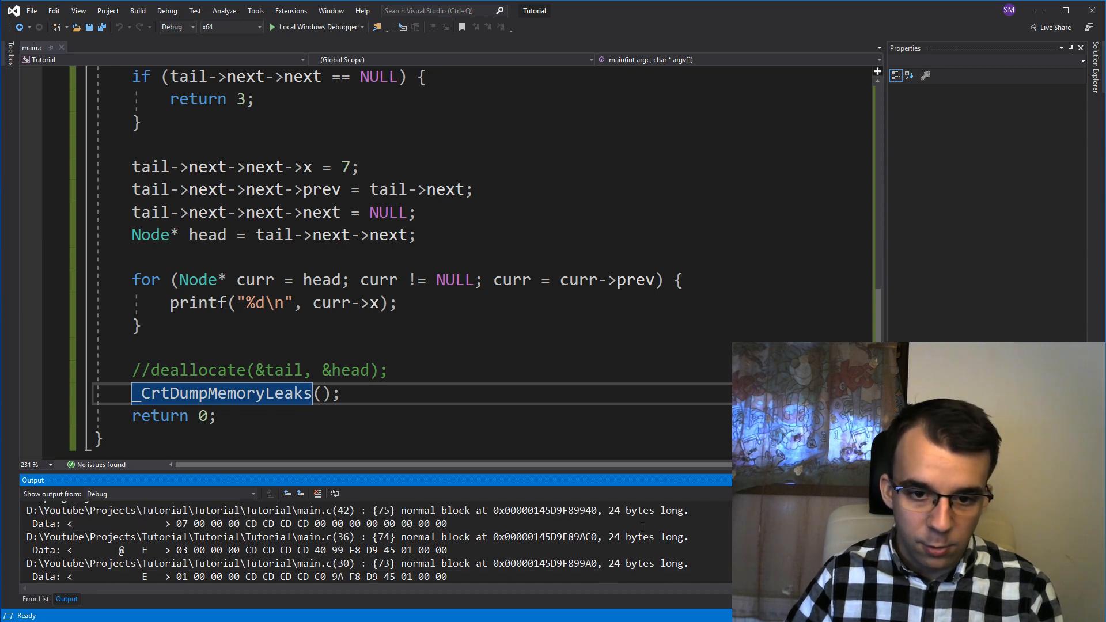
Inspect the _CrtDumpMemoryLeaks() call and the Node struct's prev and x fields
{"action": "double_click", "coordinate": [614, 510]}
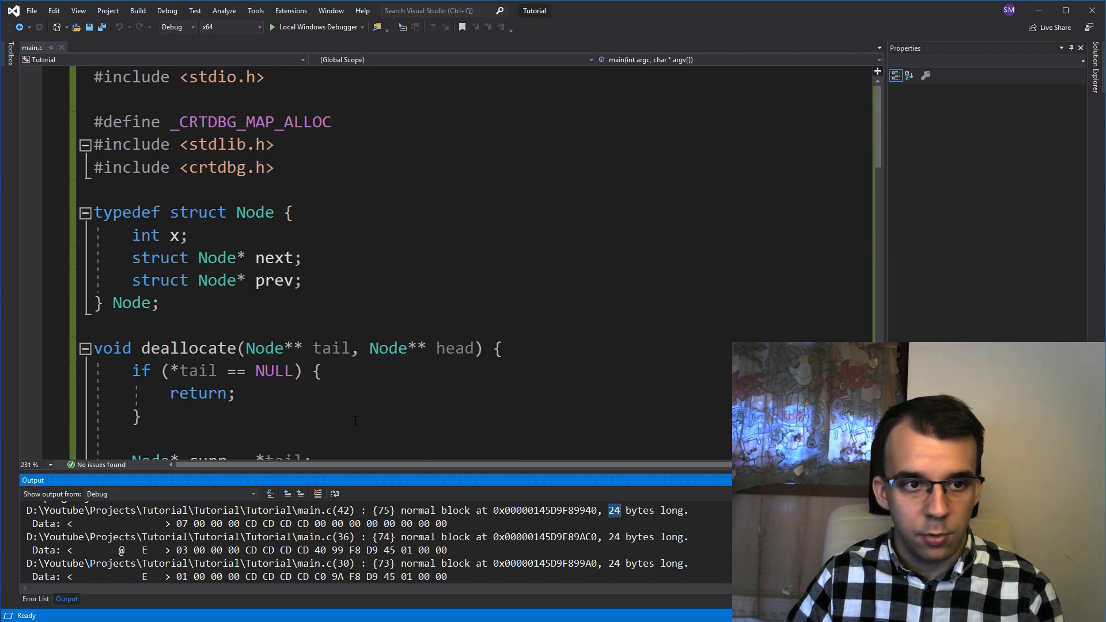
{"action": "triple_click", "coordinate": [216, 257]}
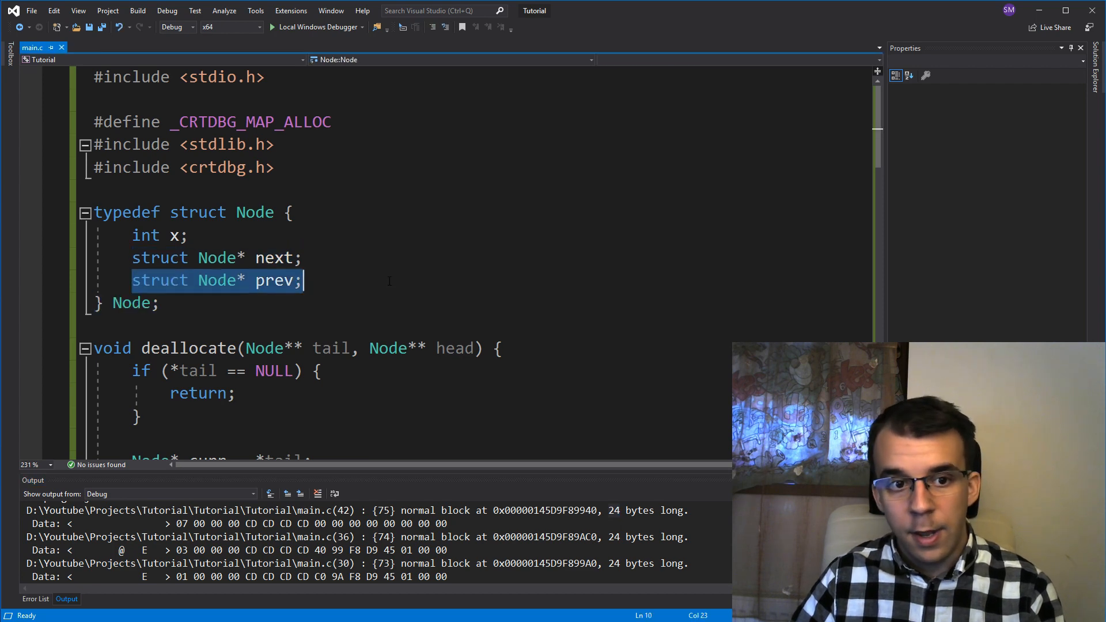
{"action": "left_click", "coordinate": [159, 235]}
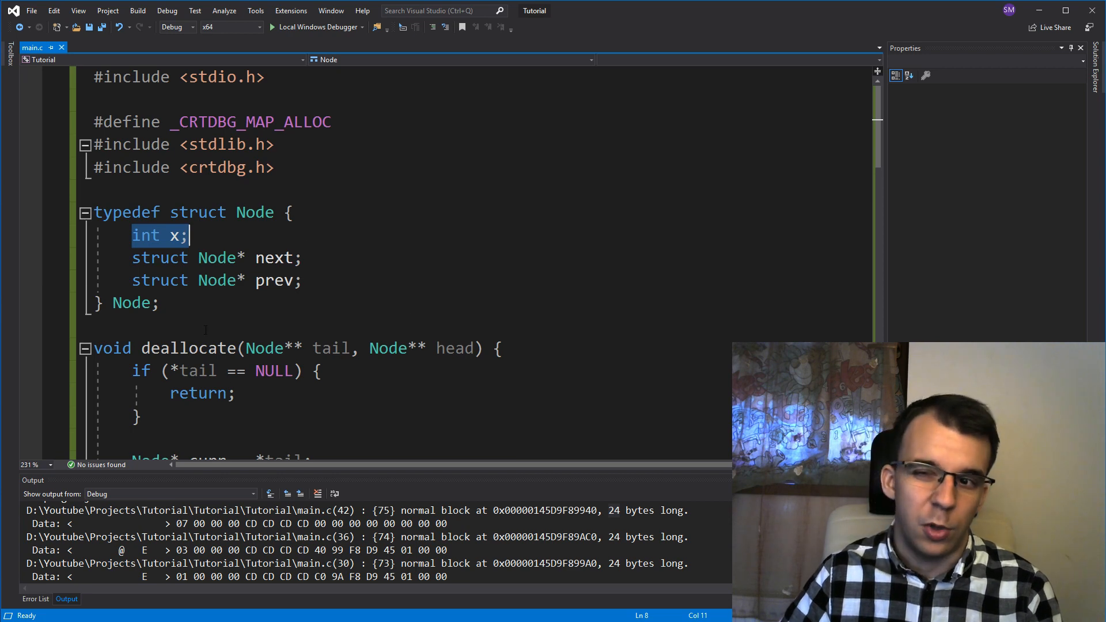
{"action": "scroll", "scroll_direction": "down", "scroll_amount": 3}
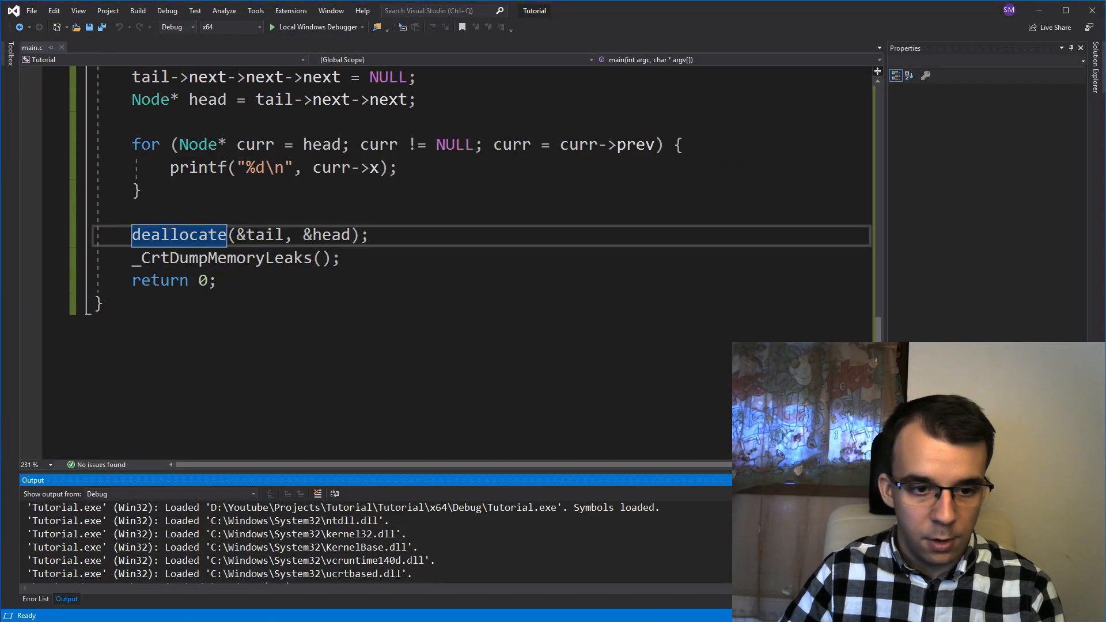
{"action": "mouse_move", "coordinate": [345, 594]}
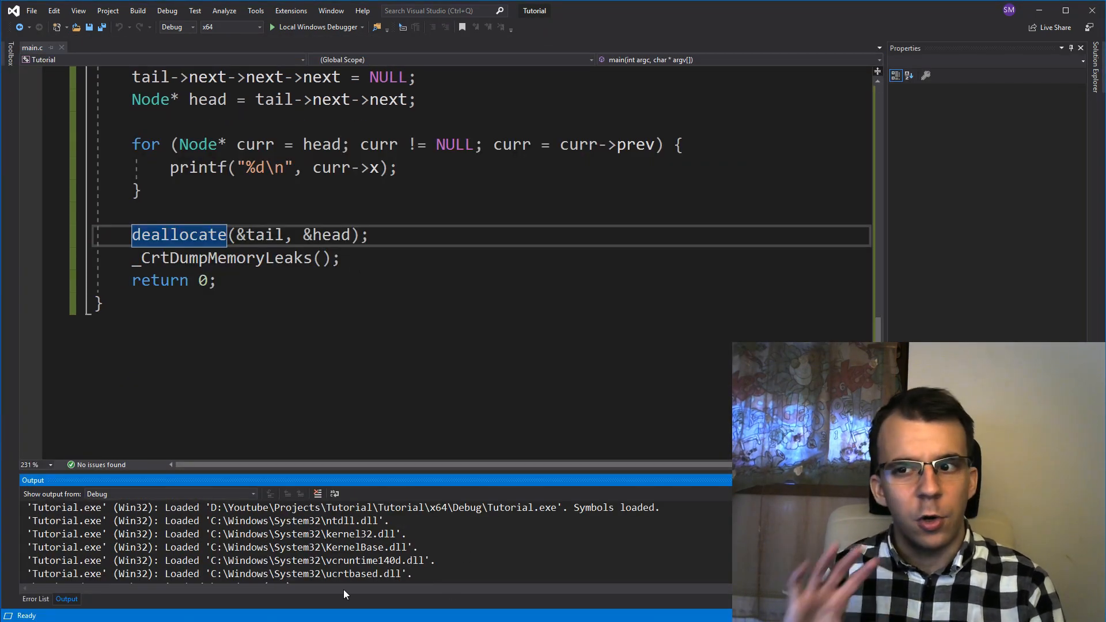